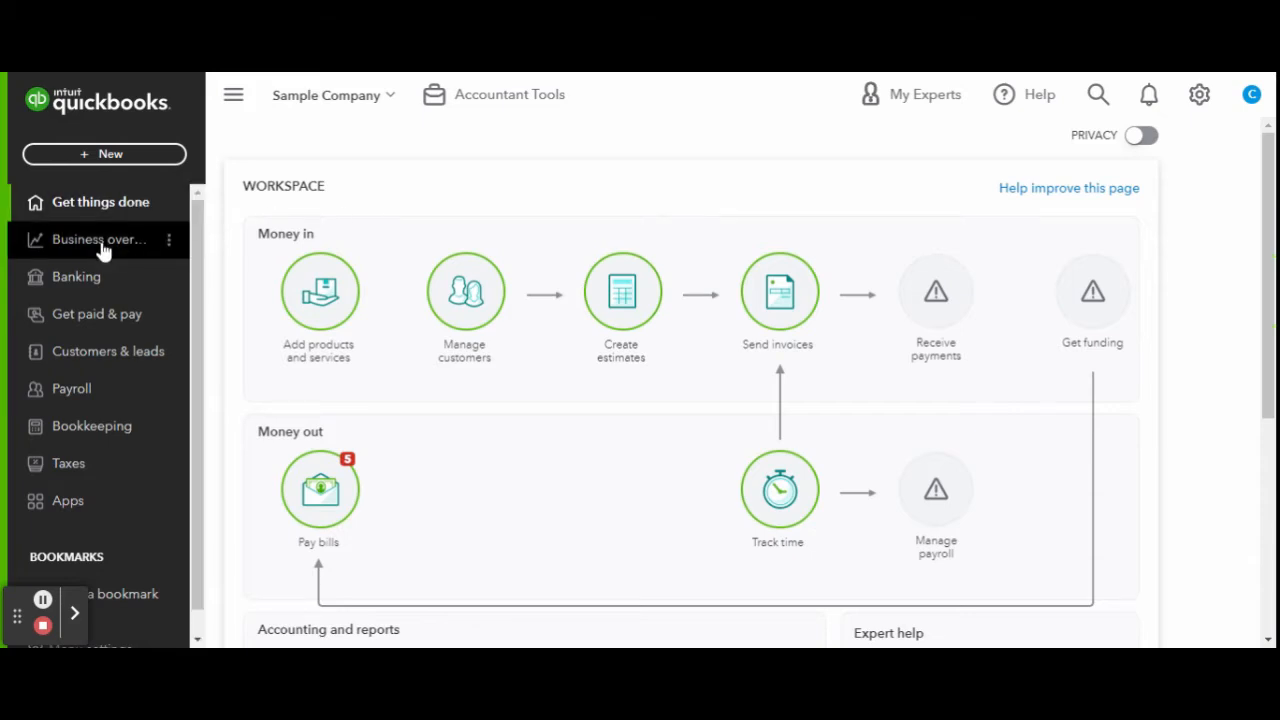
- Review the Business overview cards: cash flow, profit and loss, expenses, bank accounts, invoices, sales
{"action": "left_click", "coordinate": [98, 239]}
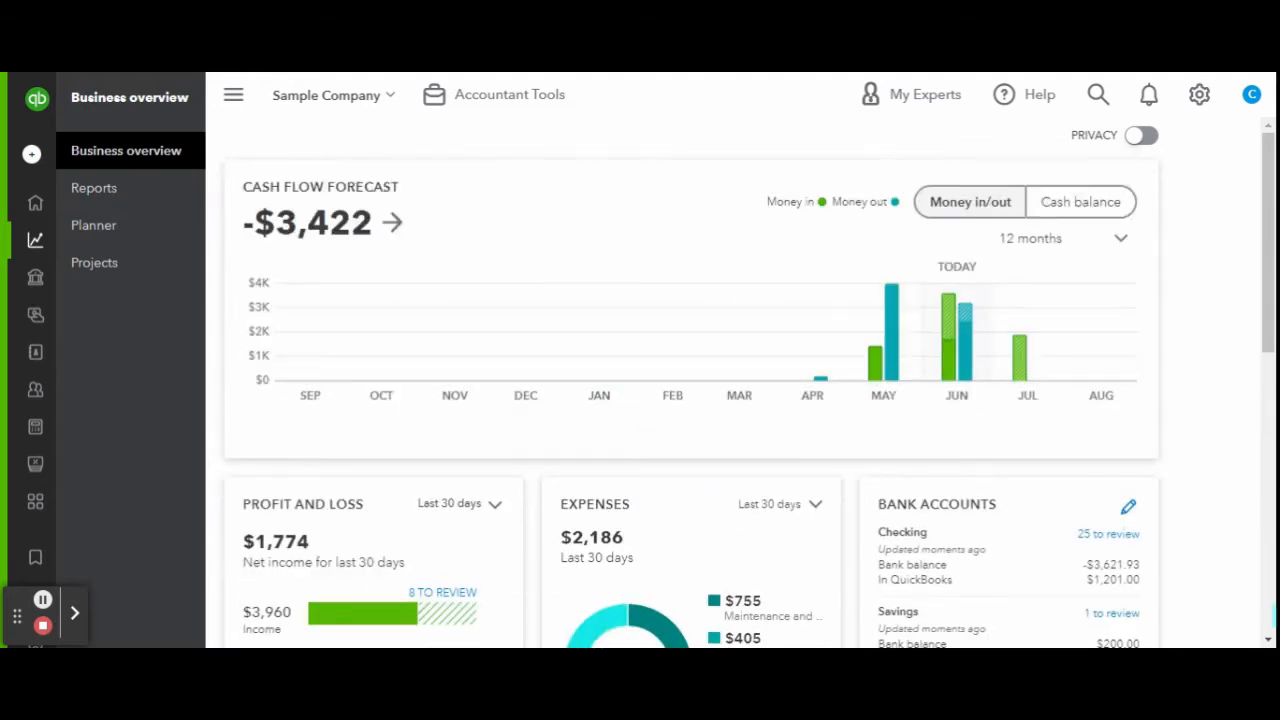
{"action": "mouse_move", "coordinate": [220, 223]}
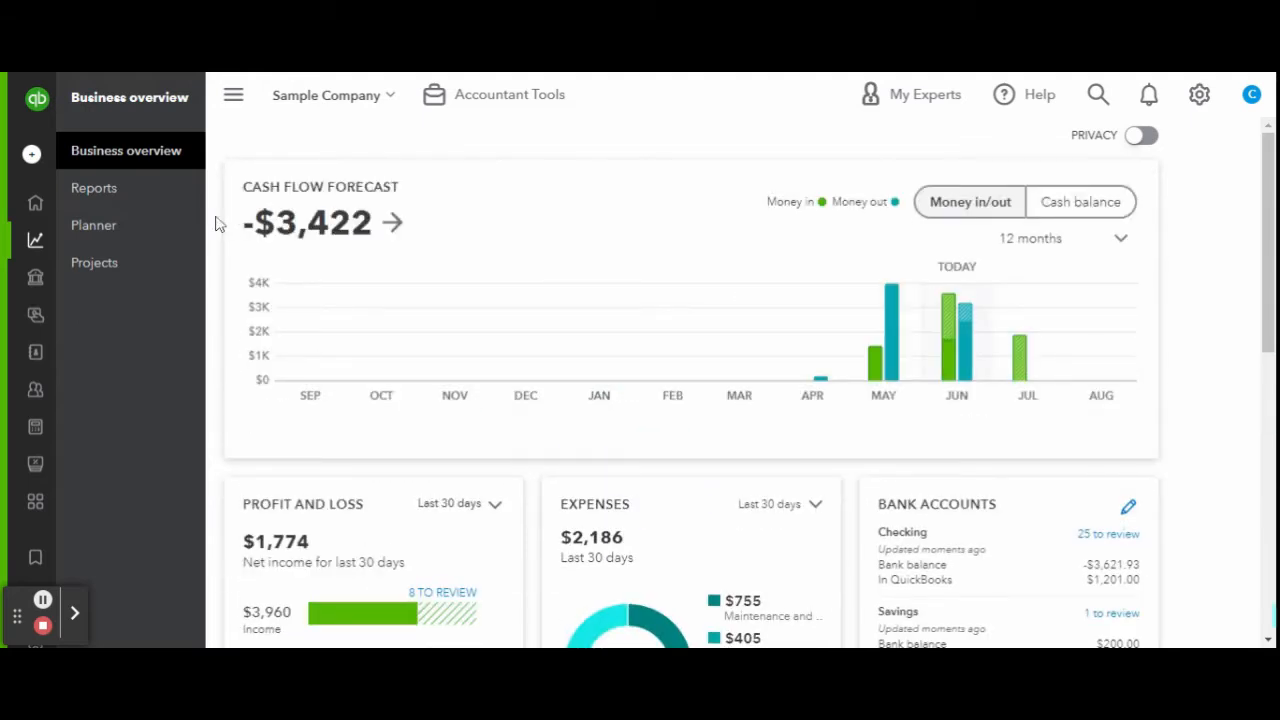
{"action": "scroll", "scroll_direction": "down", "scroll_amount": 3}
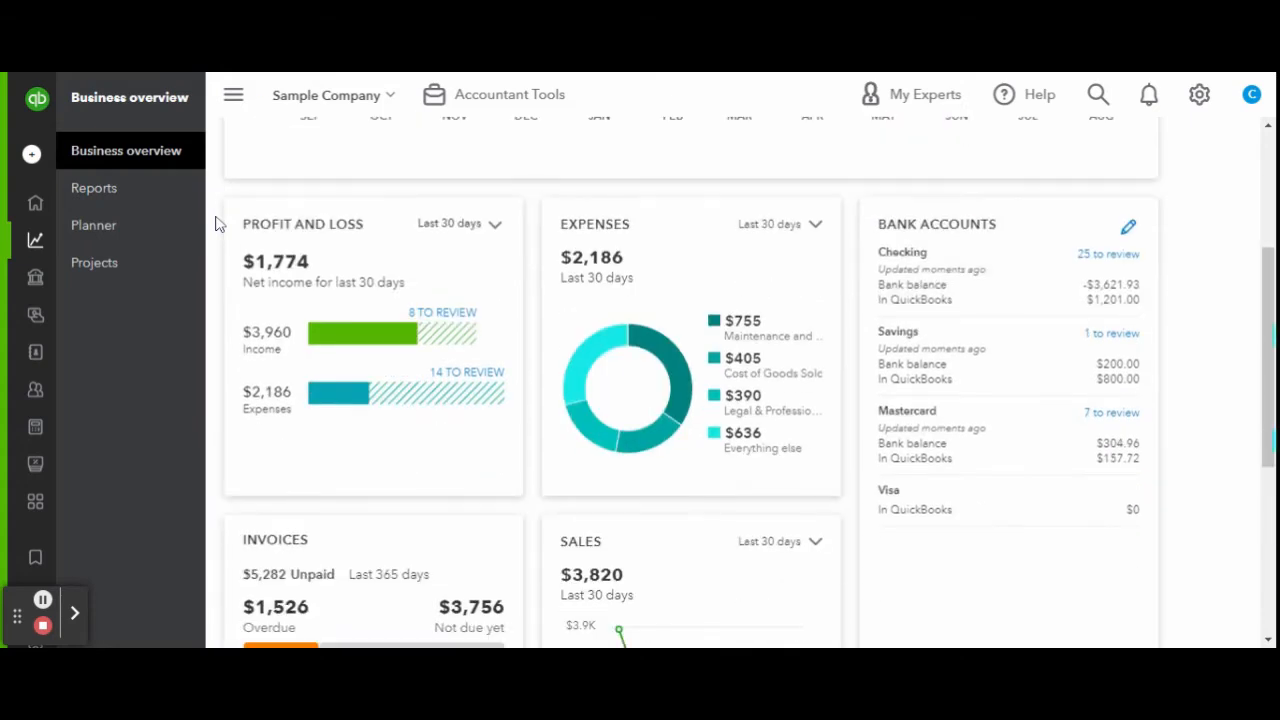
{"action": "mouse_move", "coordinate": [310, 263]}
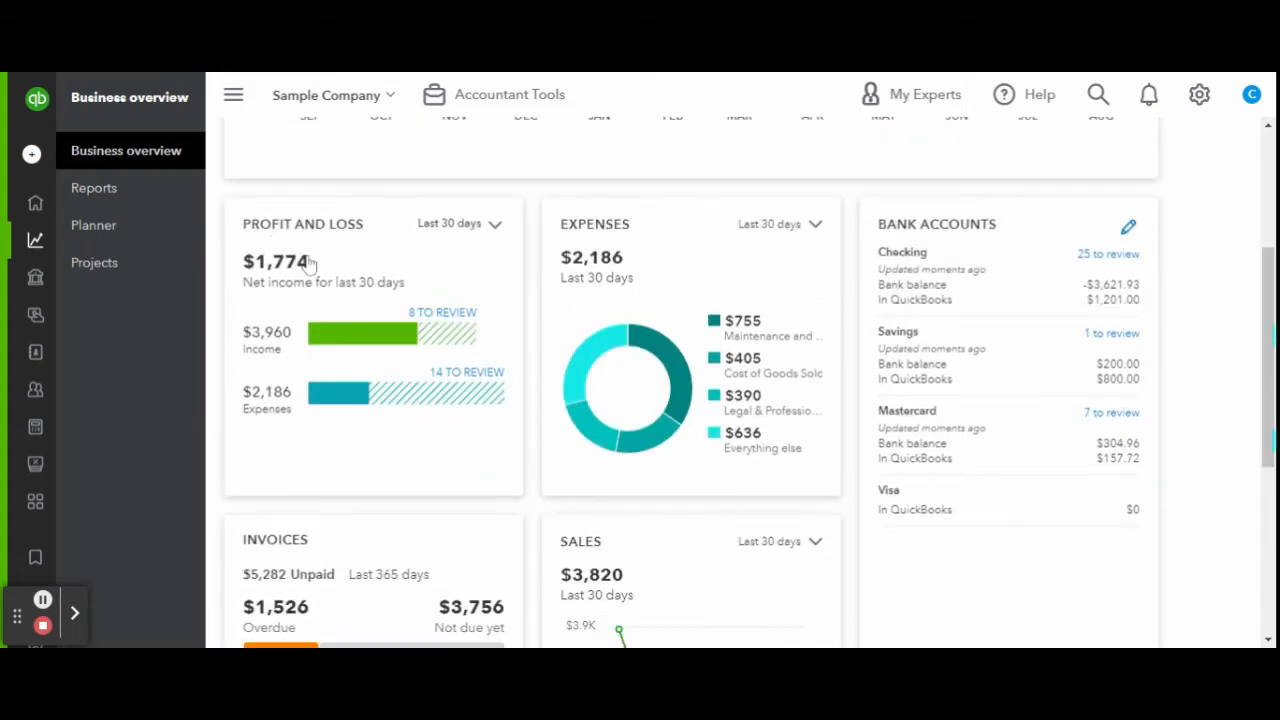
{"action": "mouse_move", "coordinate": [629, 264]}
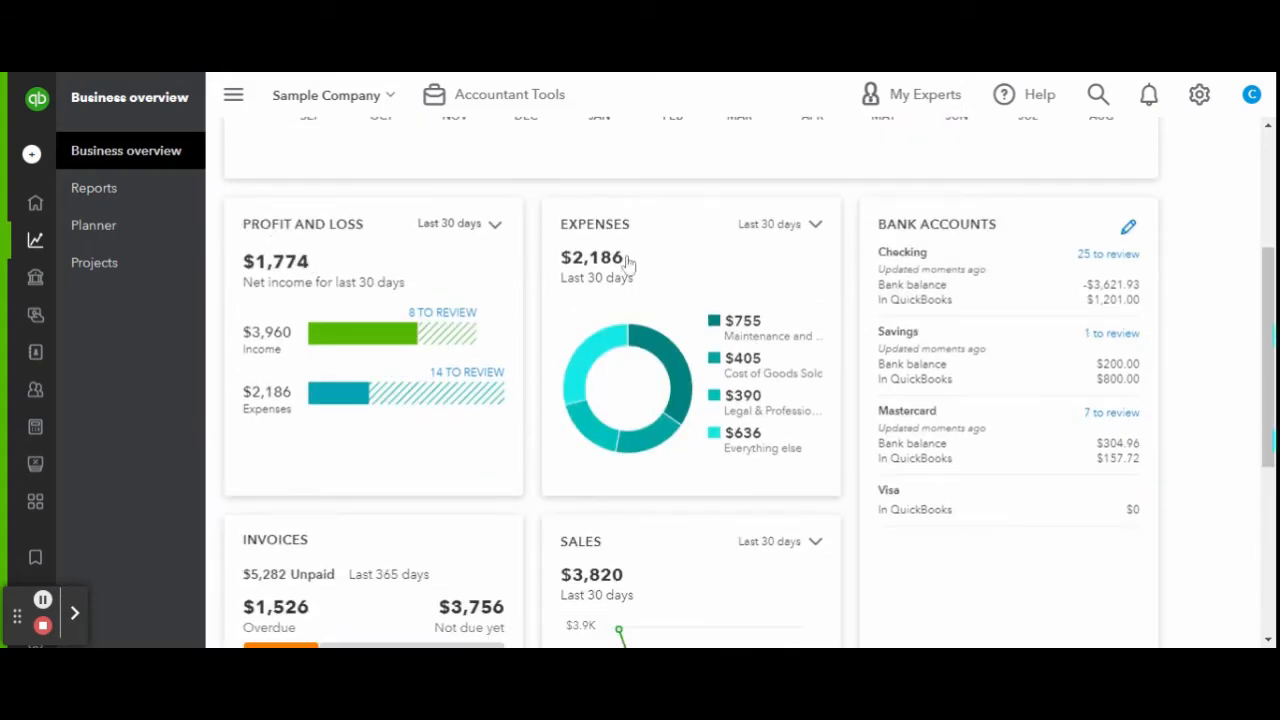
{"action": "mouse_move", "coordinate": [688, 278]}
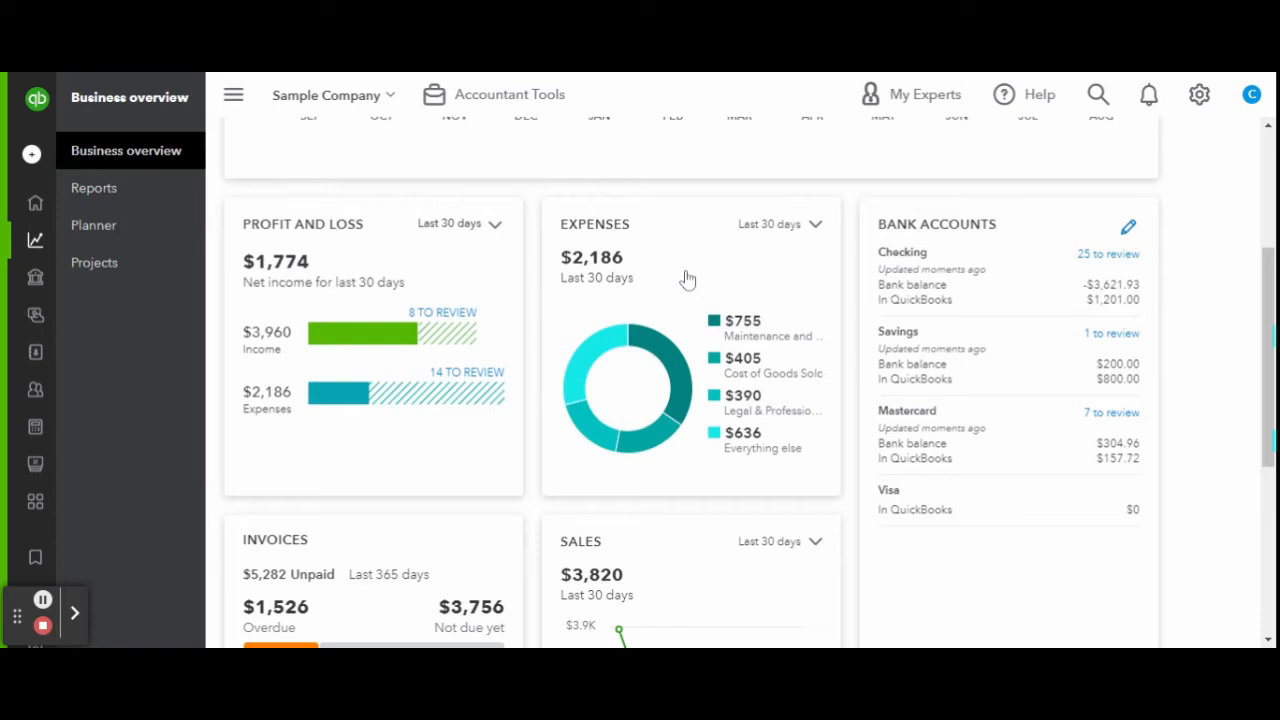
{"action": "mouse_move", "coordinate": [1015, 368]}
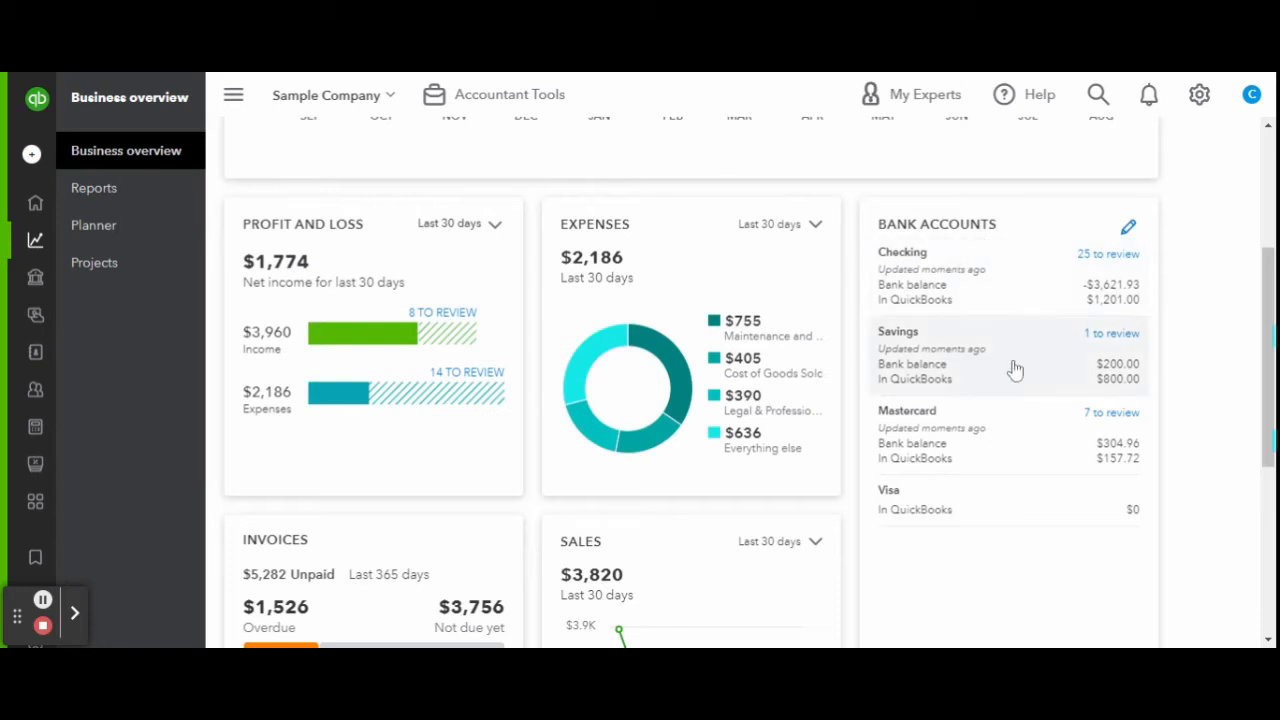
{"action": "mouse_move", "coordinate": [1230, 330]}
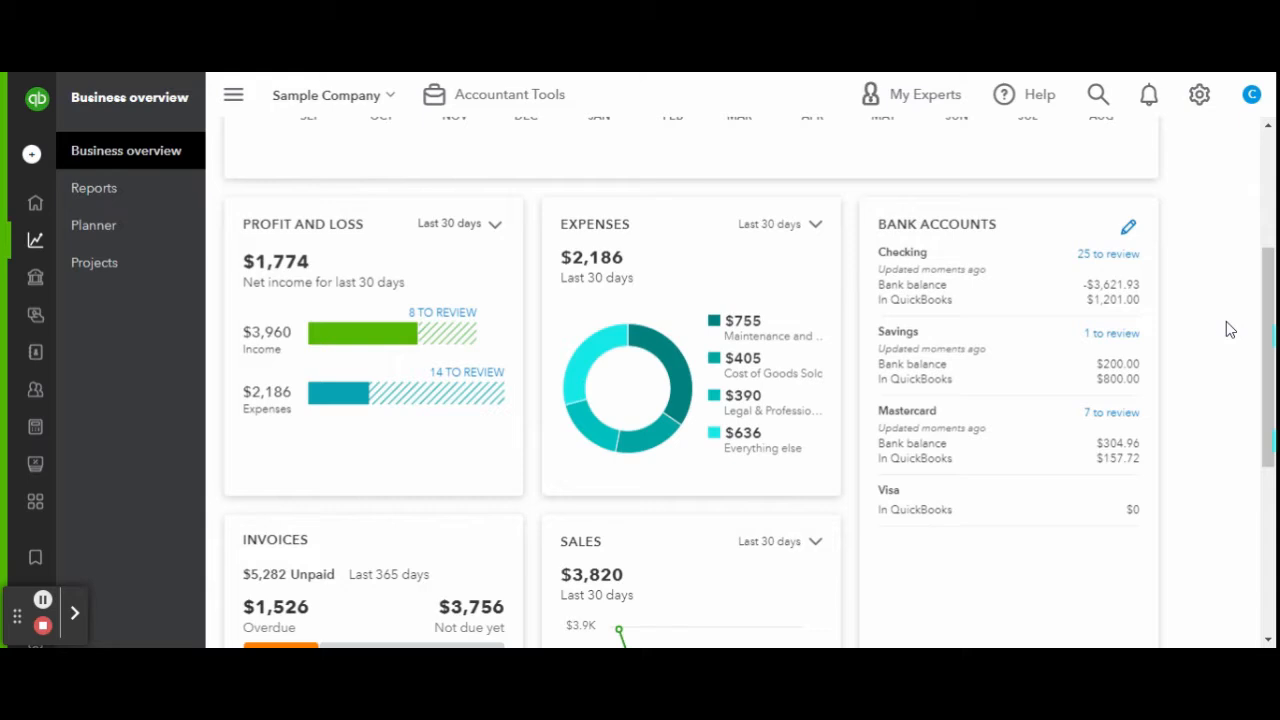
{"action": "scroll", "scroll_direction": "down", "scroll_amount": 3}
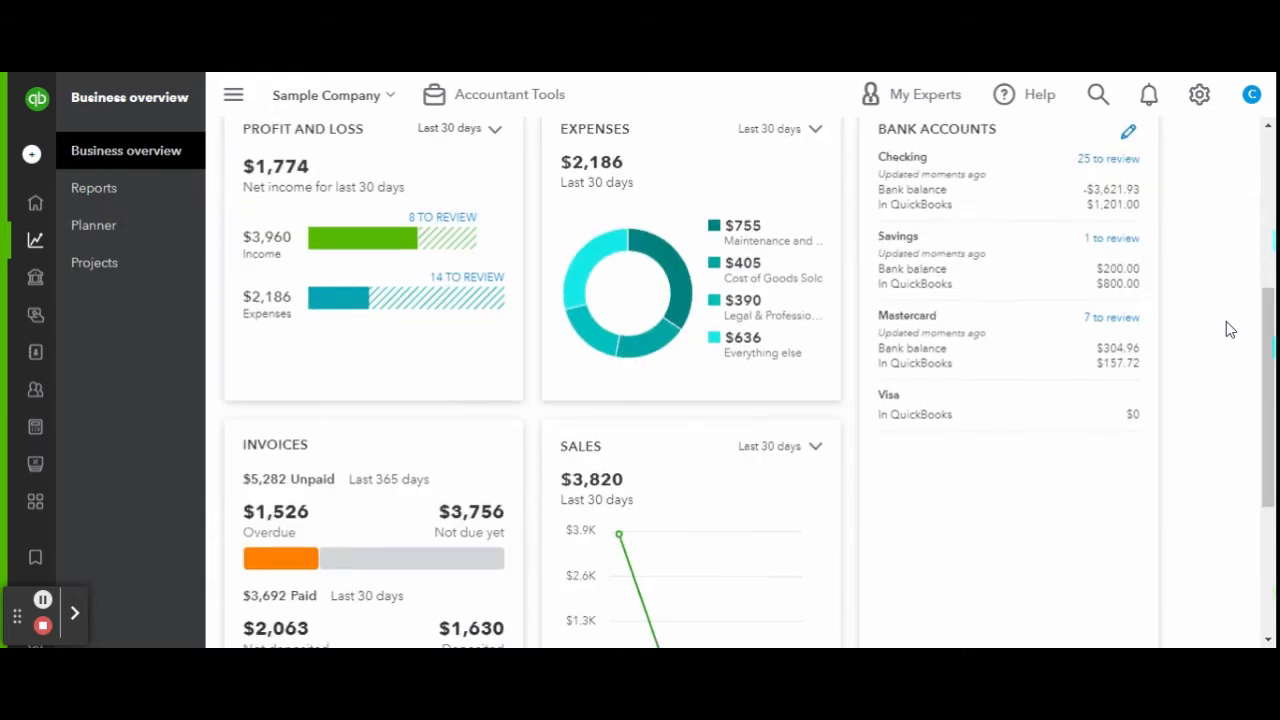
{"action": "scroll", "scroll_direction": "down", "scroll_amount": 3}
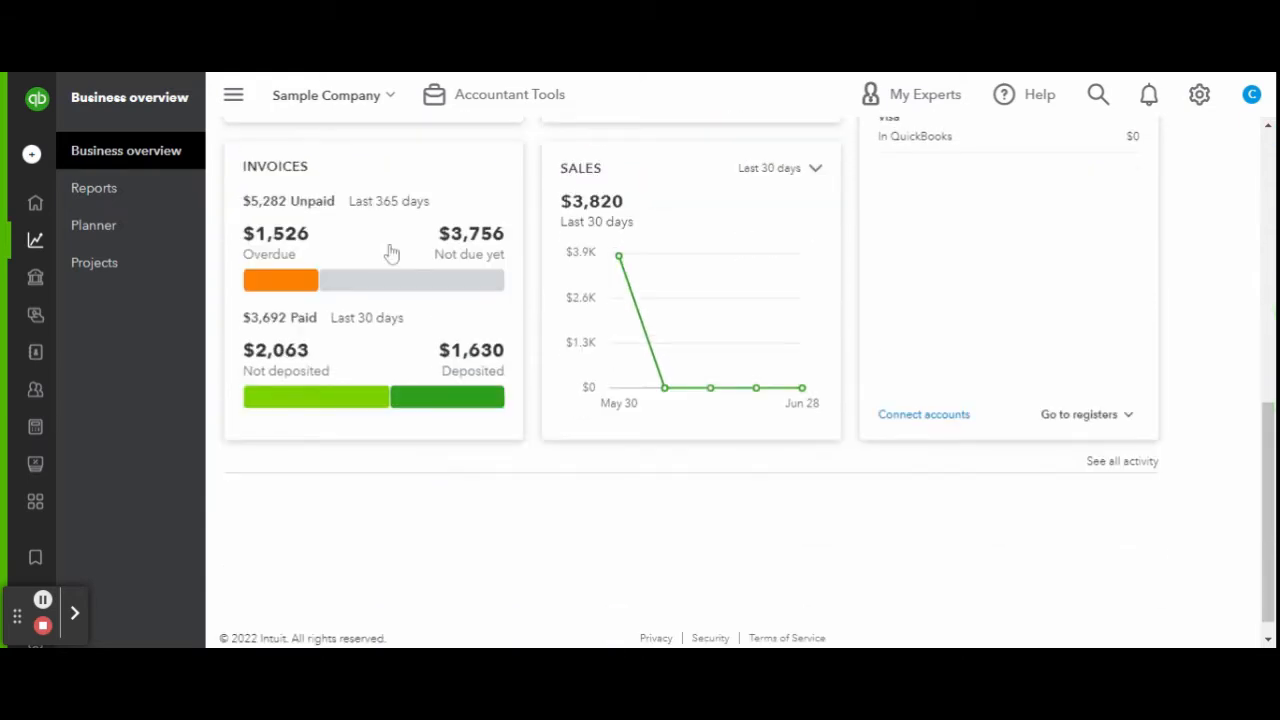
{"action": "mouse_move", "coordinate": [560, 520]}
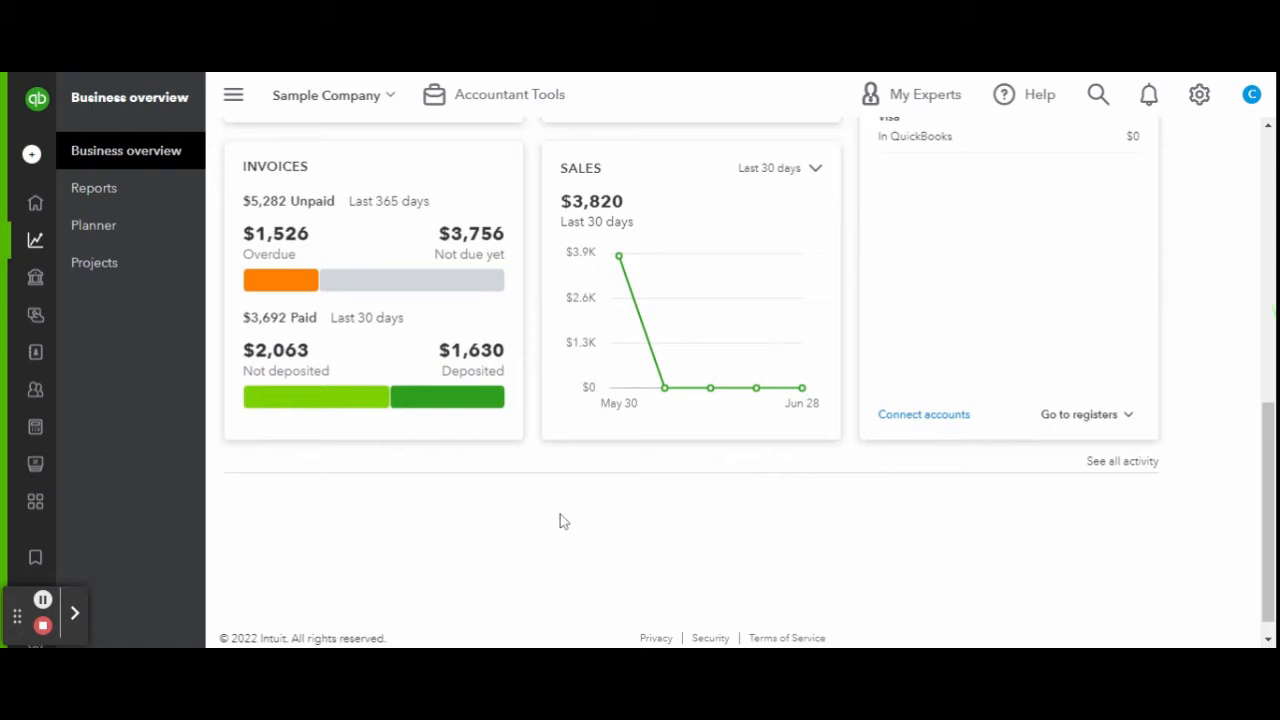
{"action": "mouse_move", "coordinate": [560, 513]}
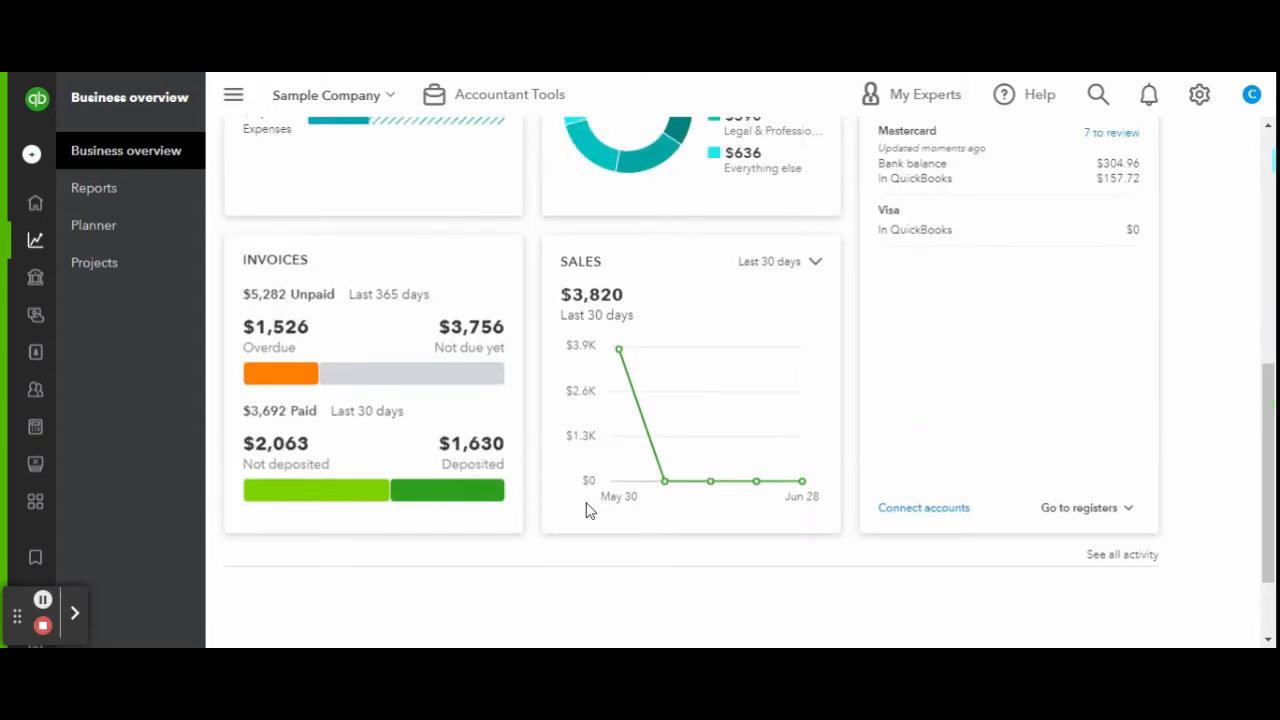
{"action": "scroll", "scroll_direction": "up", "scroll_amount": 3}
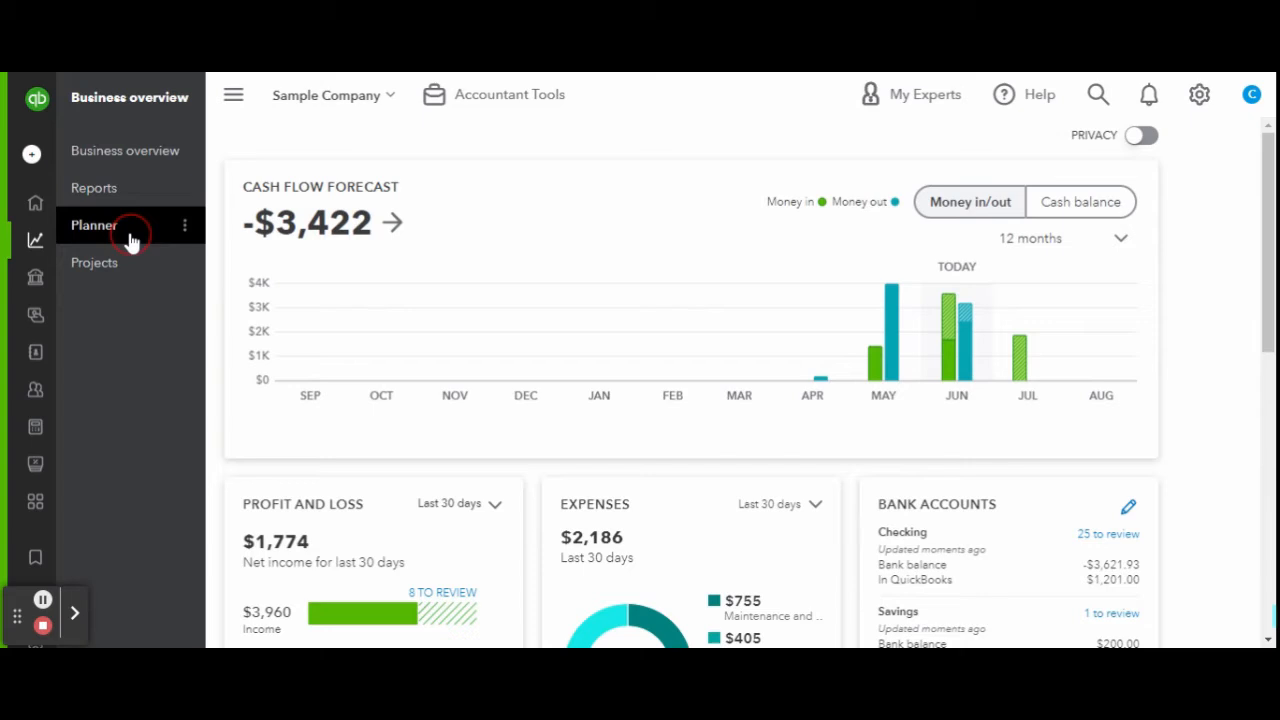
- Open Planner under Business overview to show the cash flow forecasting introduction
{"action": "left_click", "coordinate": [93, 225]}
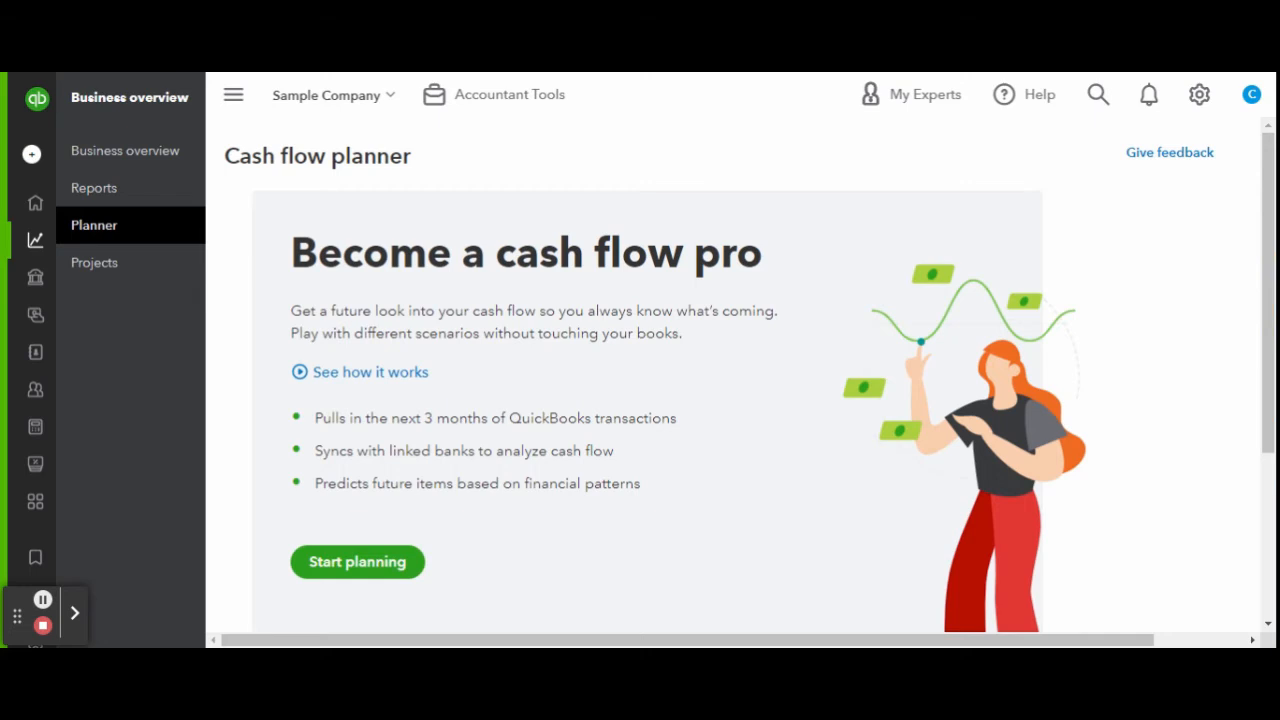
{"action": "mouse_move", "coordinate": [308, 495]}
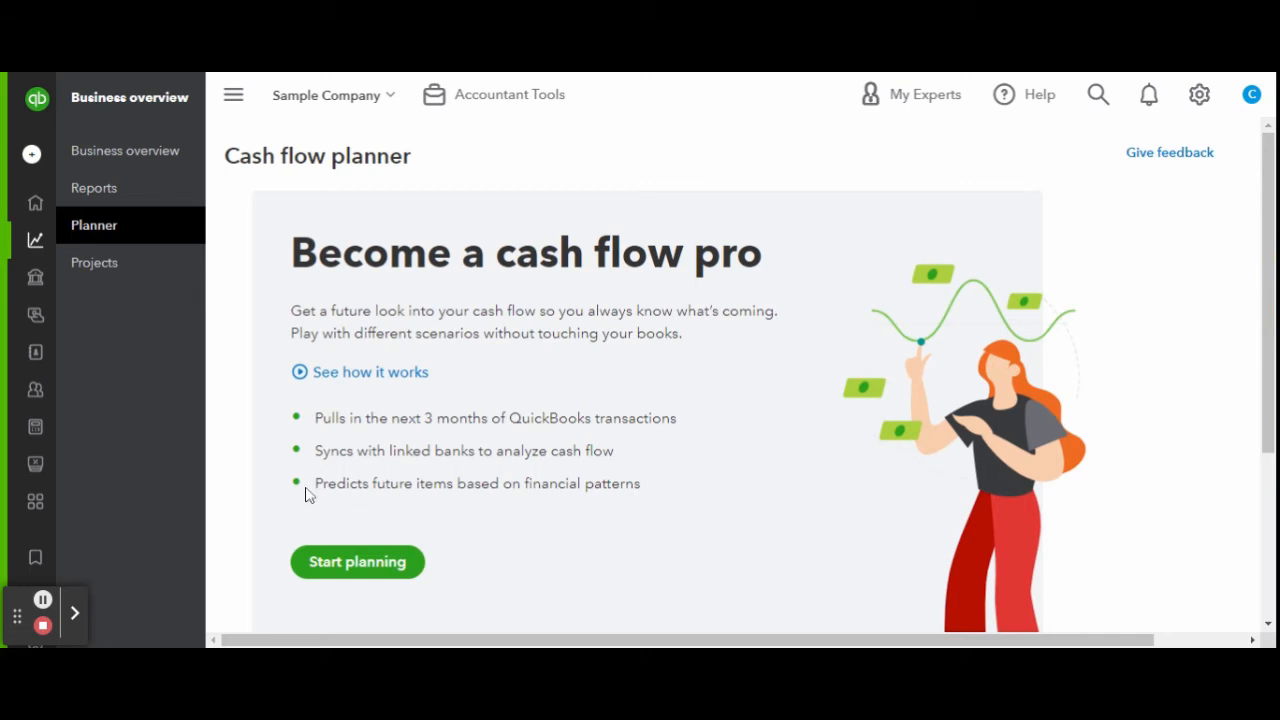
- Complete planner setup and show the 12-month forecast as monthly money in and money out
{"action": "left_click", "coordinate": [357, 561]}
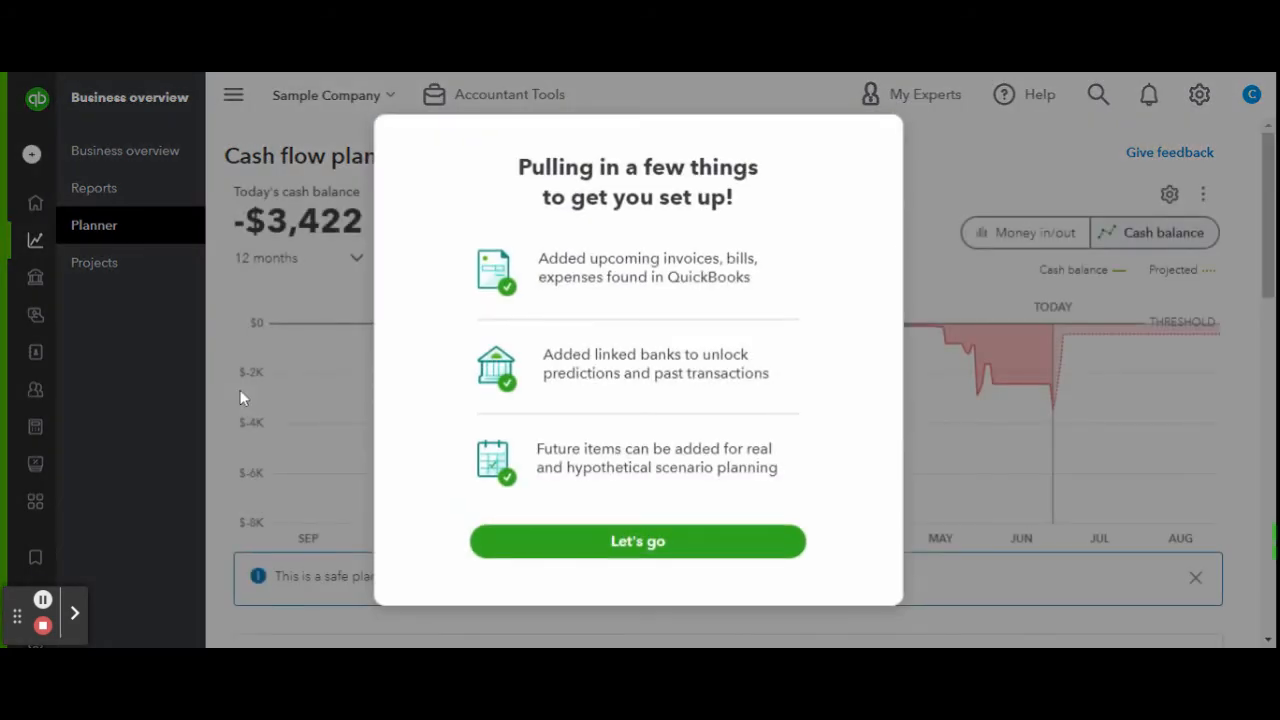
{"action": "mouse_move", "coordinate": [480, 216]}
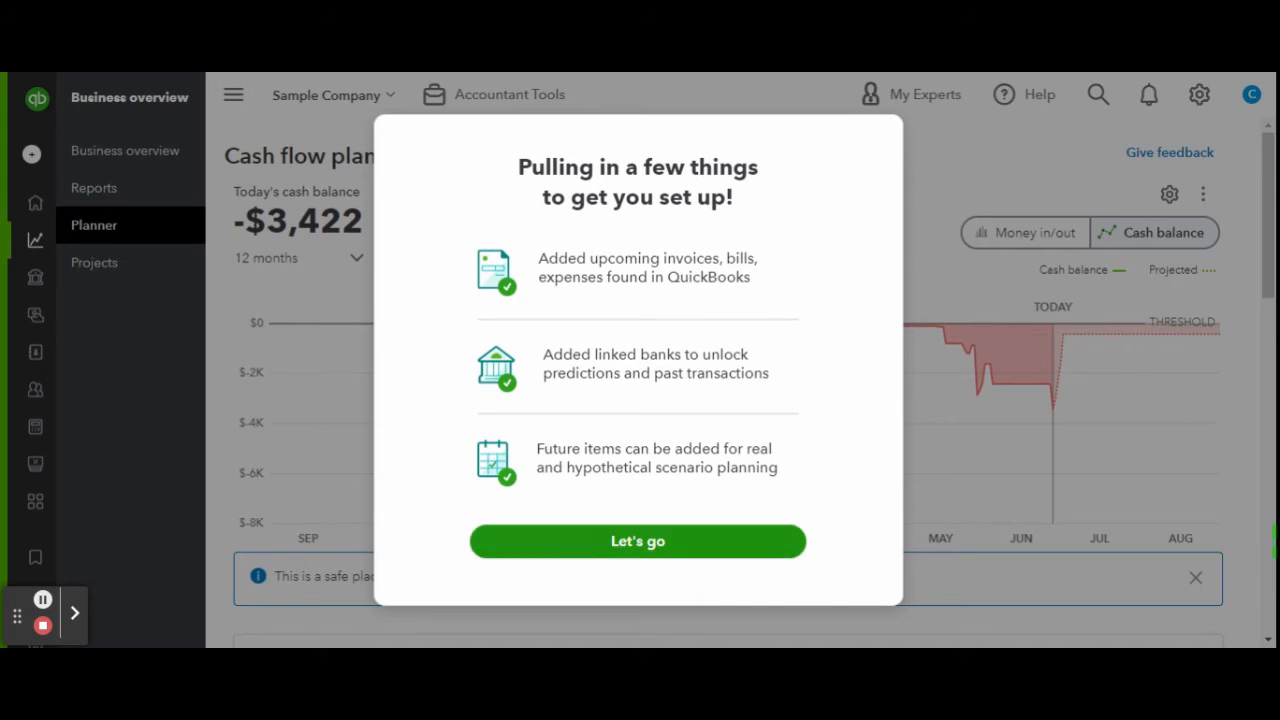
{"action": "left_click", "coordinate": [637, 541]}
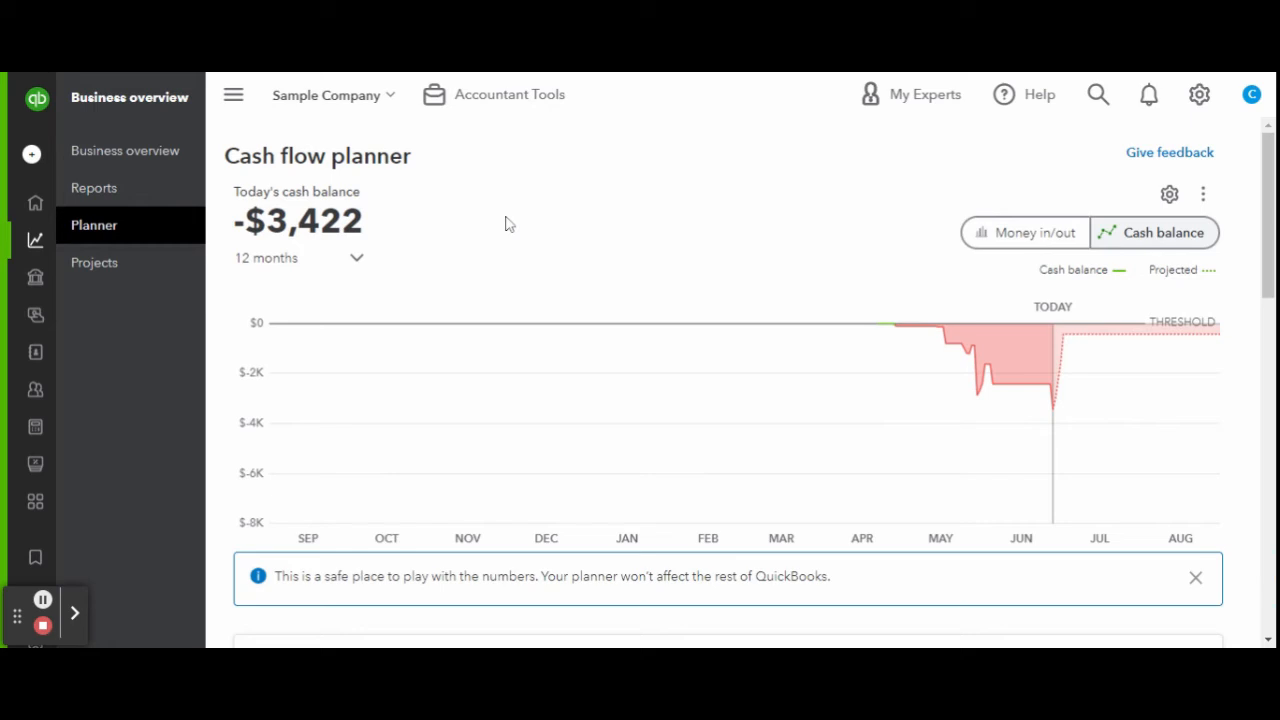
{"action": "mouse_move", "coordinate": [938, 255]}
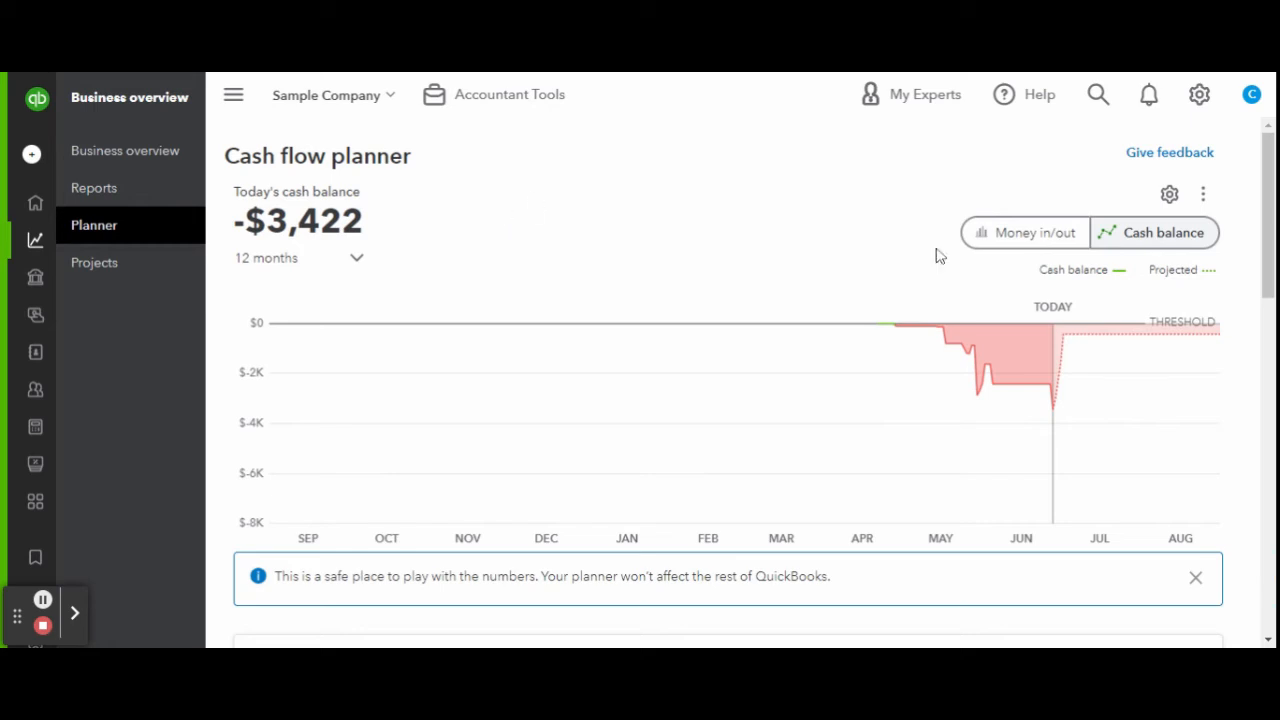
{"action": "left_click", "coordinate": [1024, 232]}
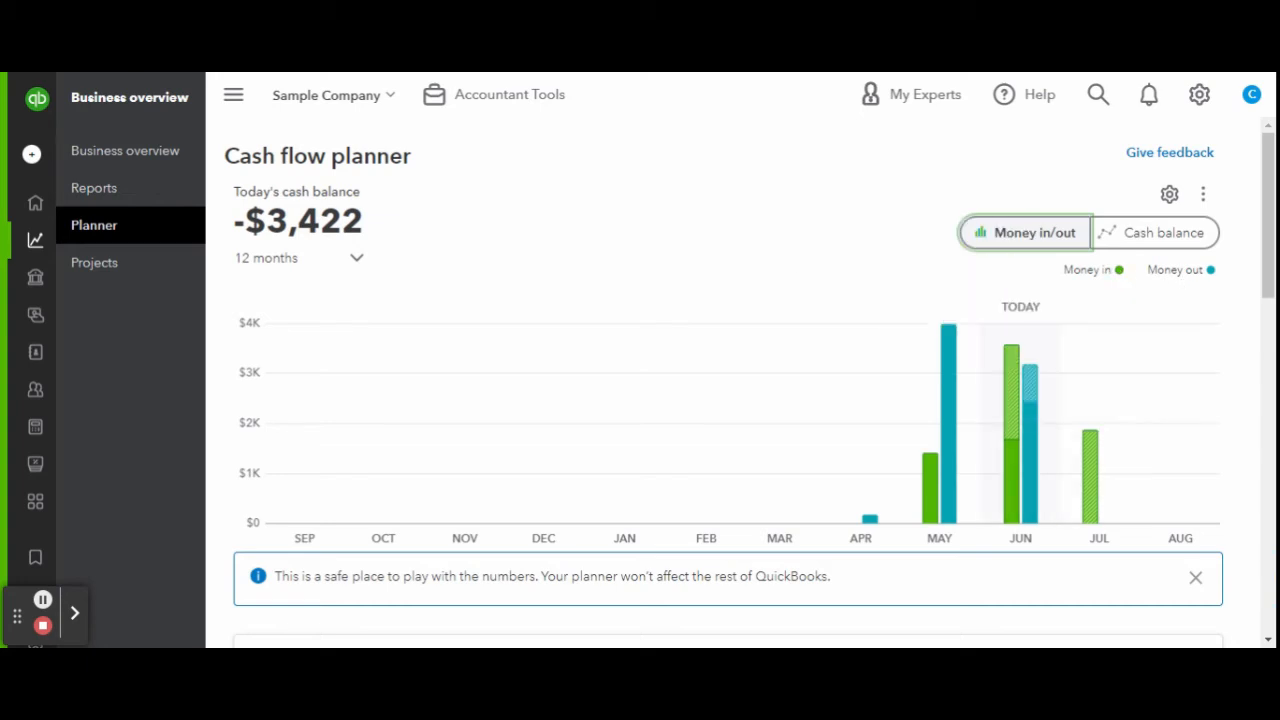
- Open the Overdue Transactions list and scroll through all 13 entries to June 23
{"action": "scroll", "scroll_direction": "down", "scroll_amount": 3}
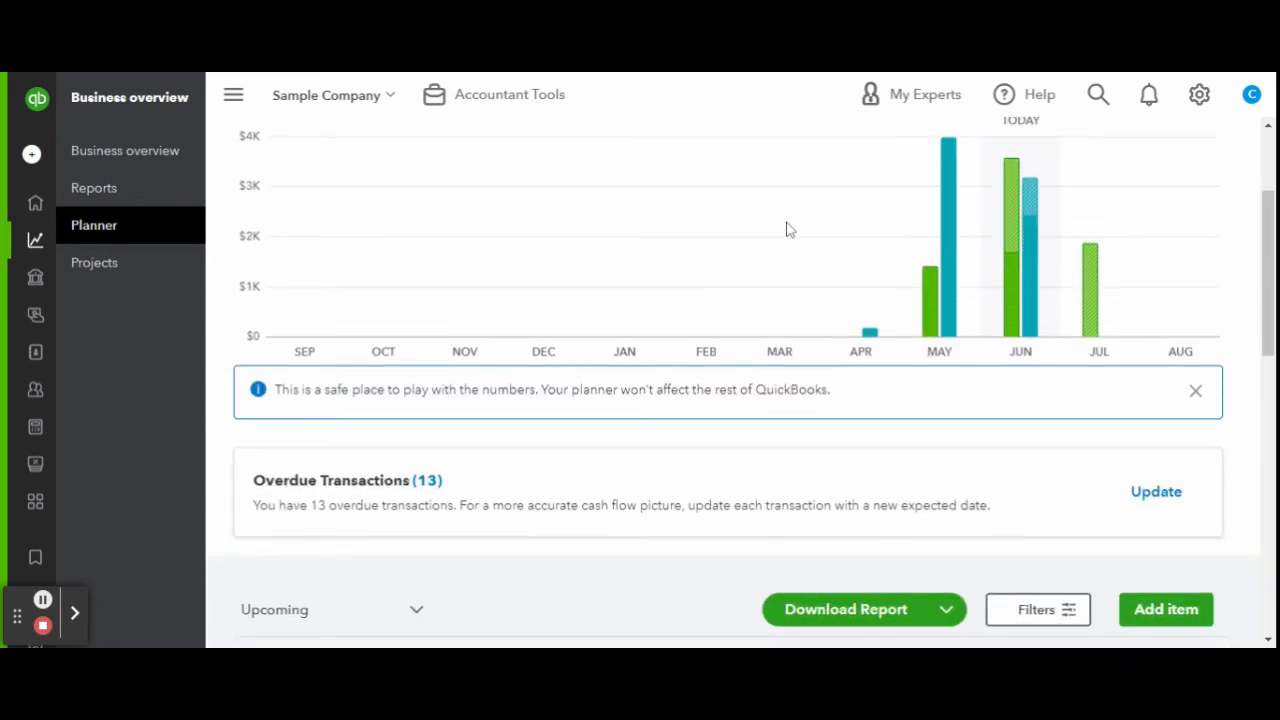
{"action": "scroll", "scroll_direction": "down", "scroll_amount": 3}
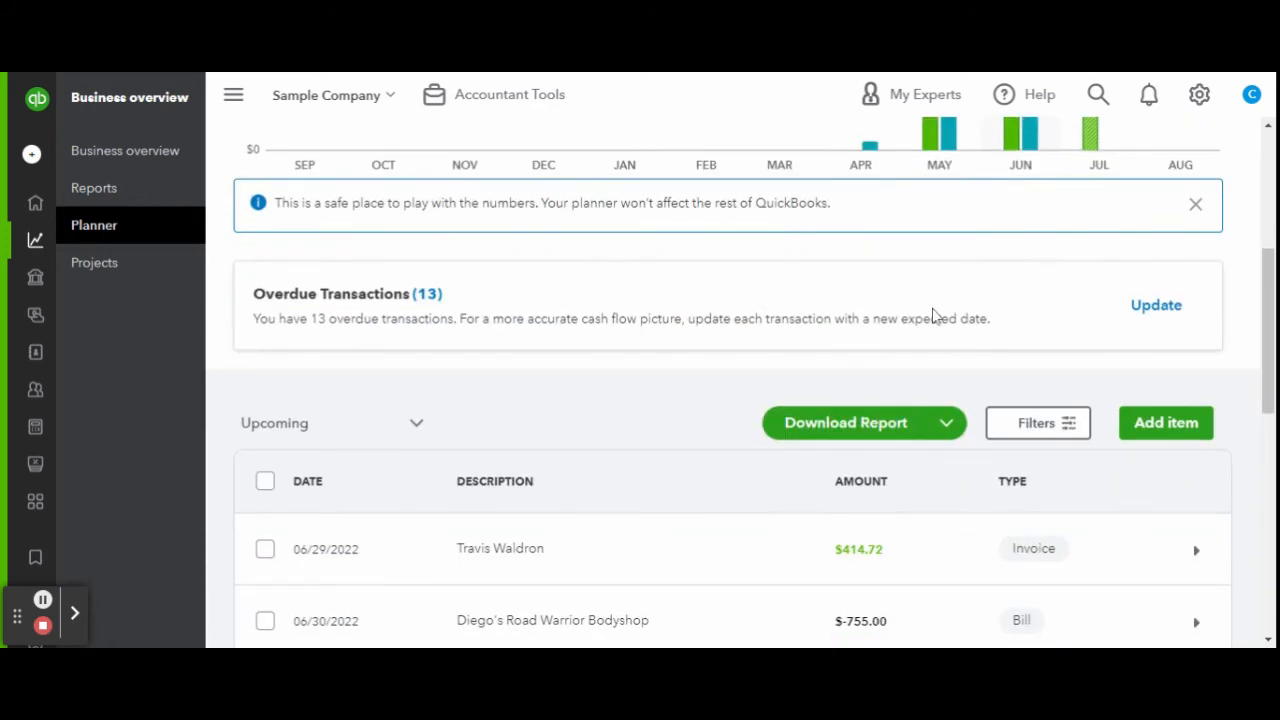
{"action": "left_click", "coordinate": [1156, 305]}
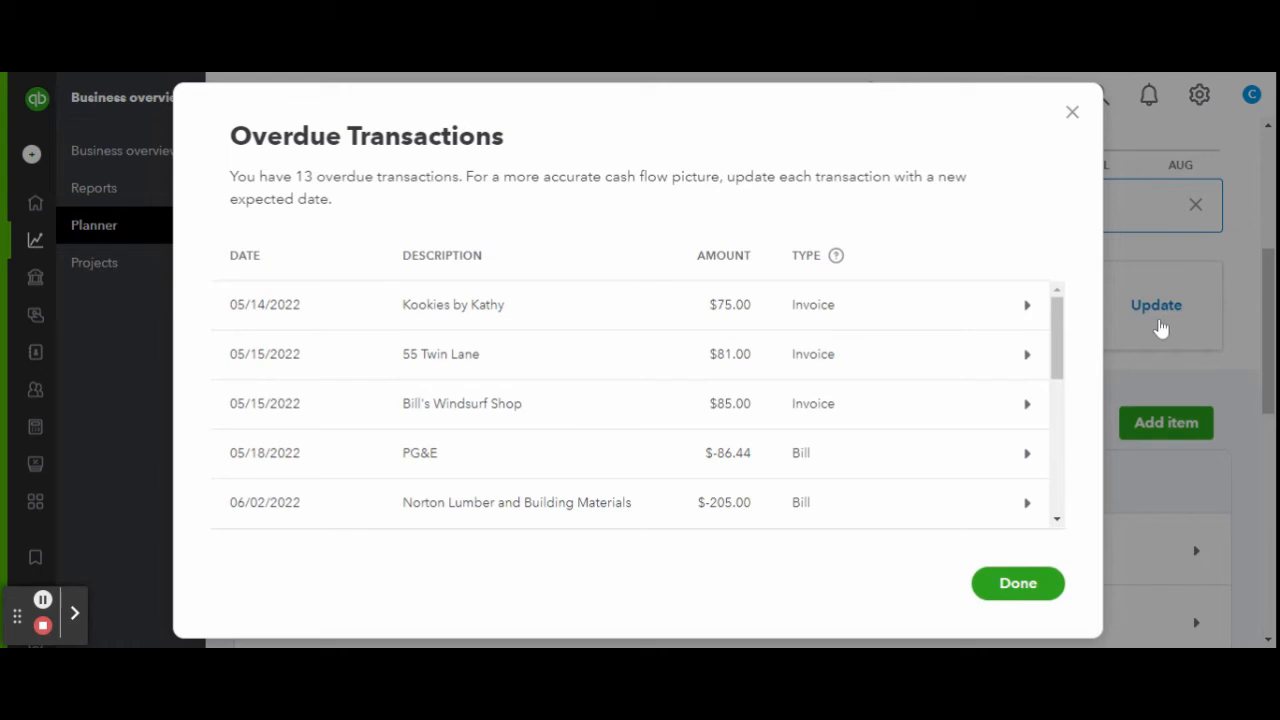
{"action": "scroll", "scroll_direction": "down", "scroll_amount": 3}
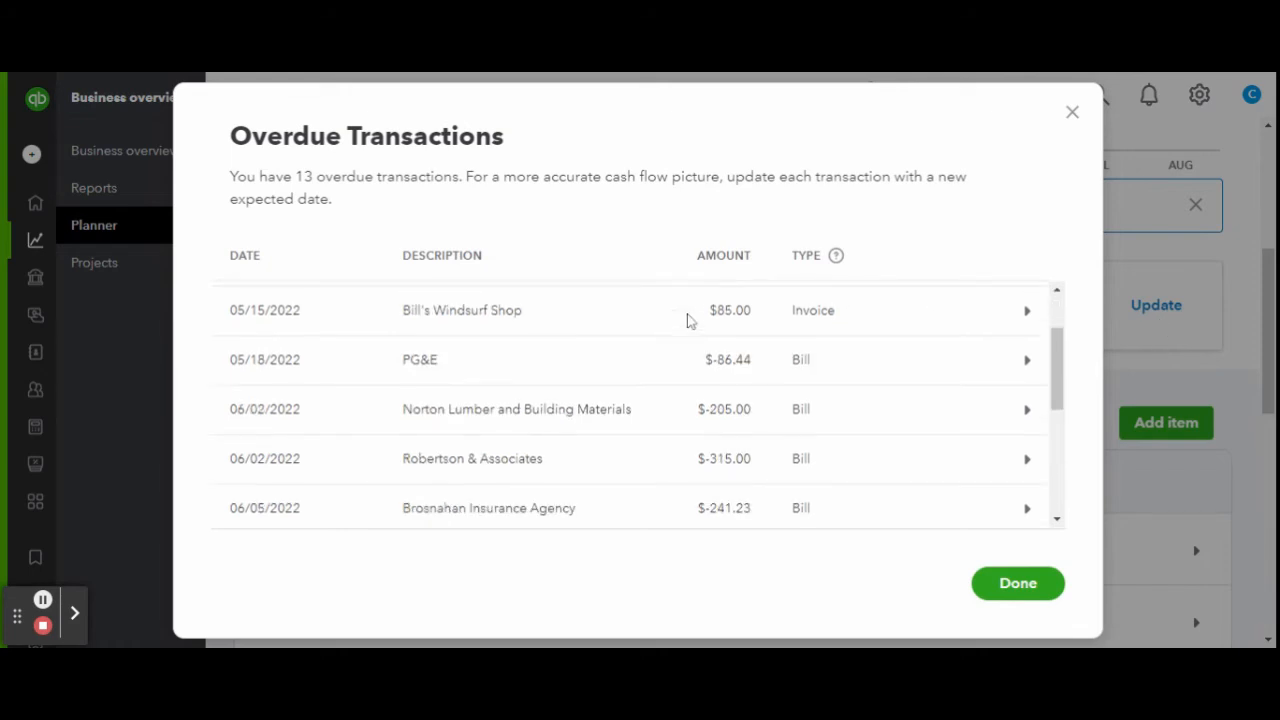
{"action": "scroll", "scroll_direction": "down", "scroll_amount": 3}
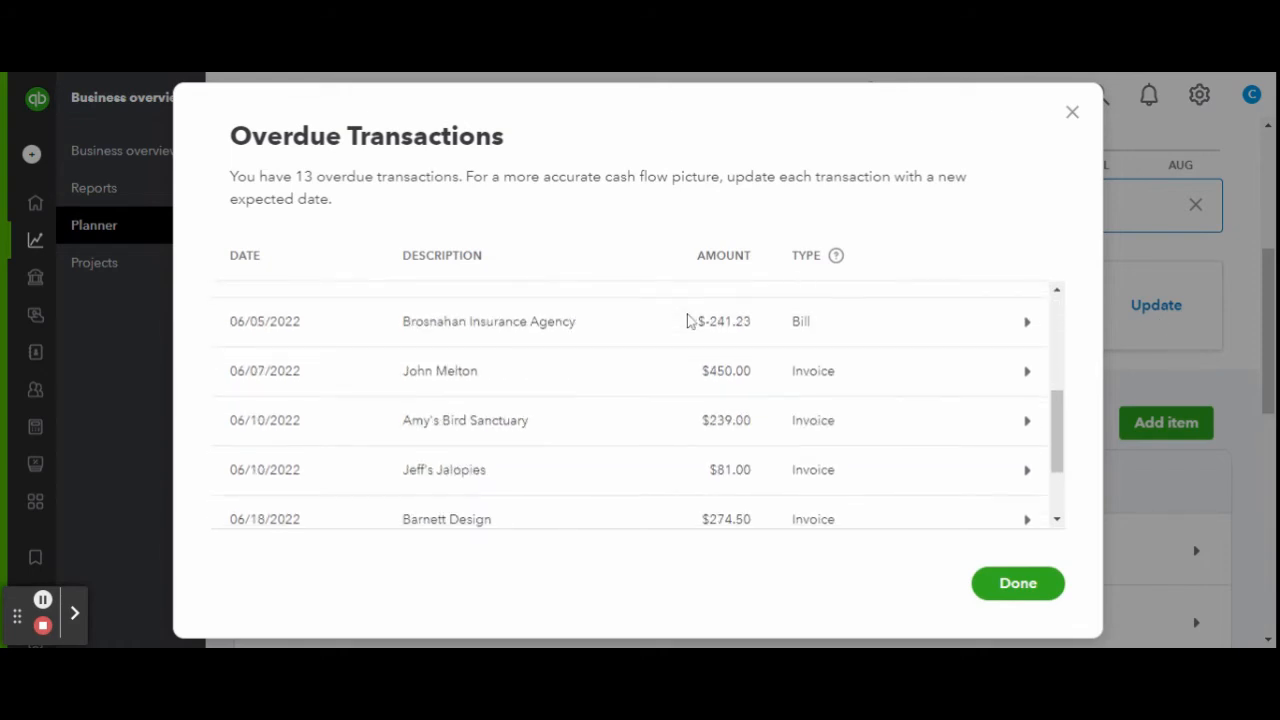
{"action": "scroll", "scroll_direction": "down", "scroll_amount": 3}
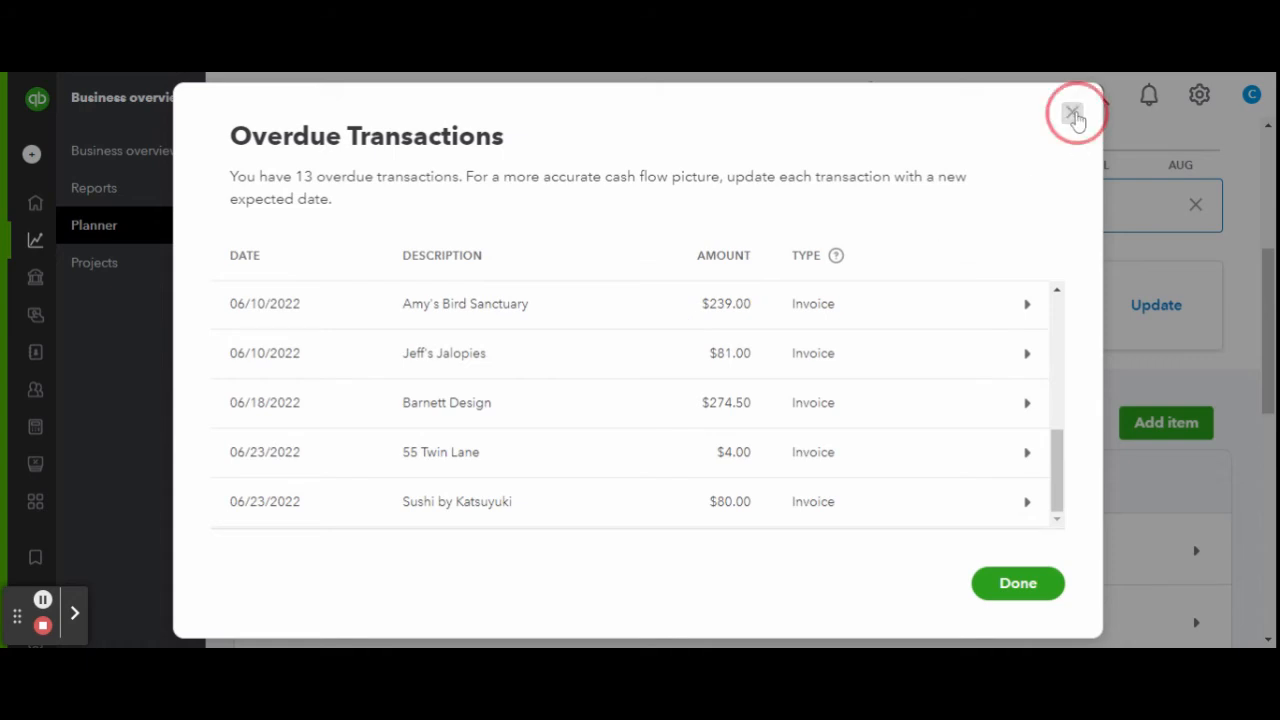
- Dismiss the overdue list and review upcoming transactions from June 29 into early July
{"action": "left_click", "coordinate": [1073, 112]}
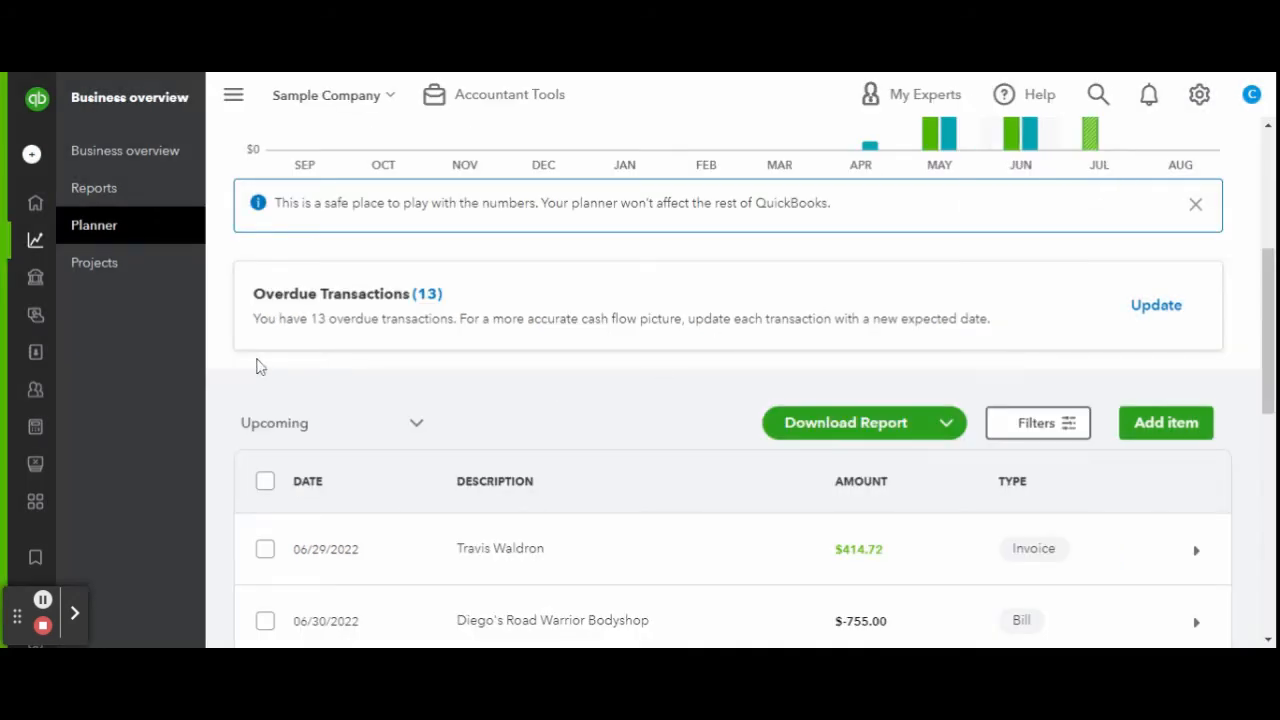
{"action": "scroll", "scroll_direction": "down", "scroll_amount": 3}
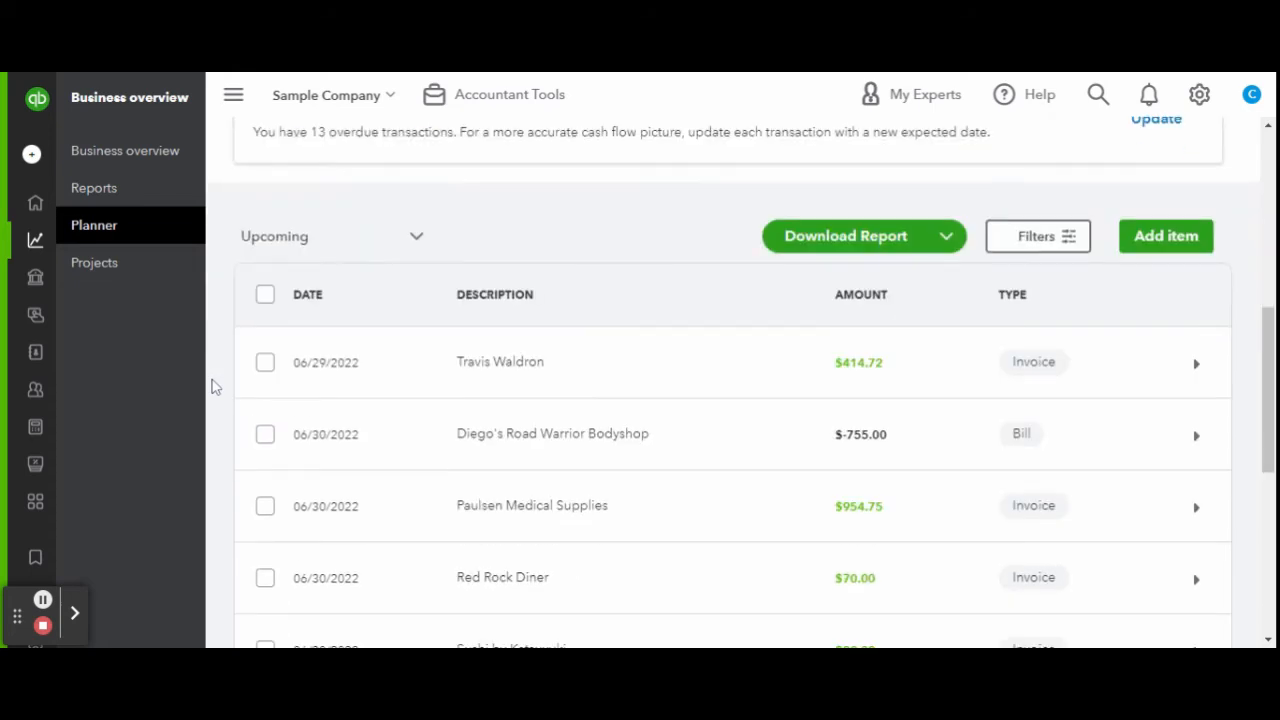
{"action": "scroll", "scroll_direction": "down", "scroll_amount": 3}
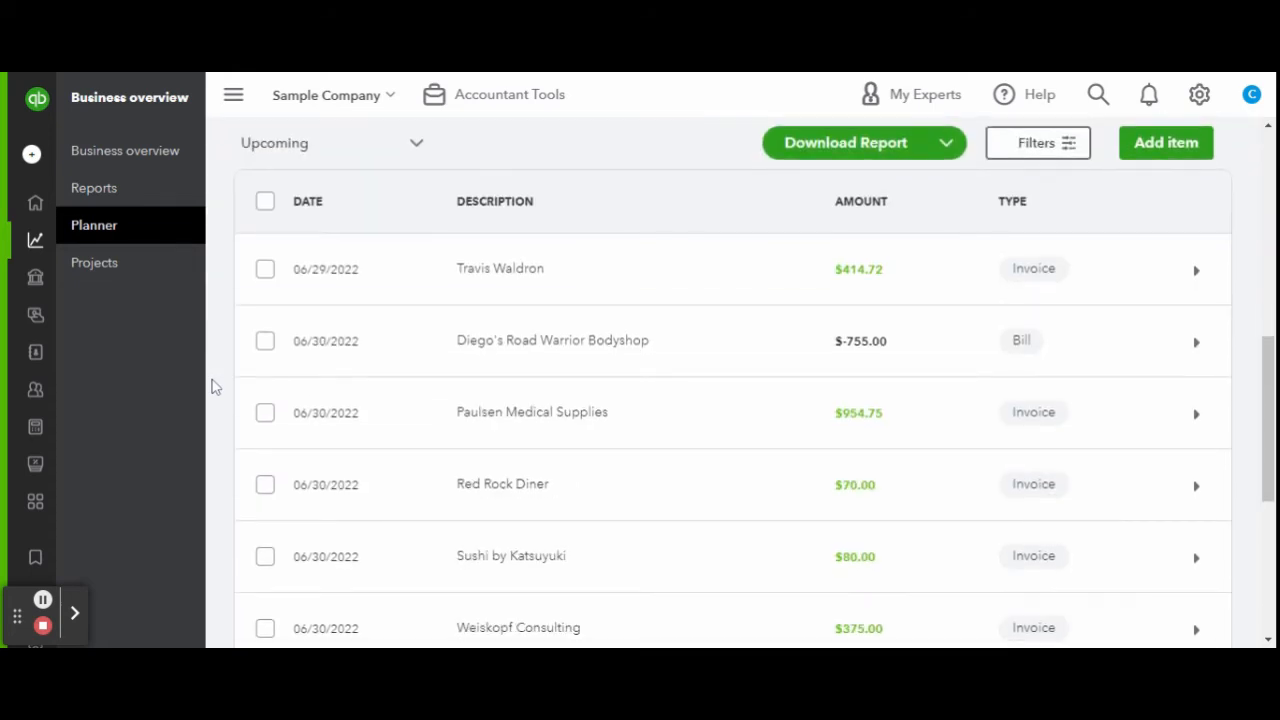
{"action": "scroll", "scroll_direction": "down", "scroll_amount": 3}
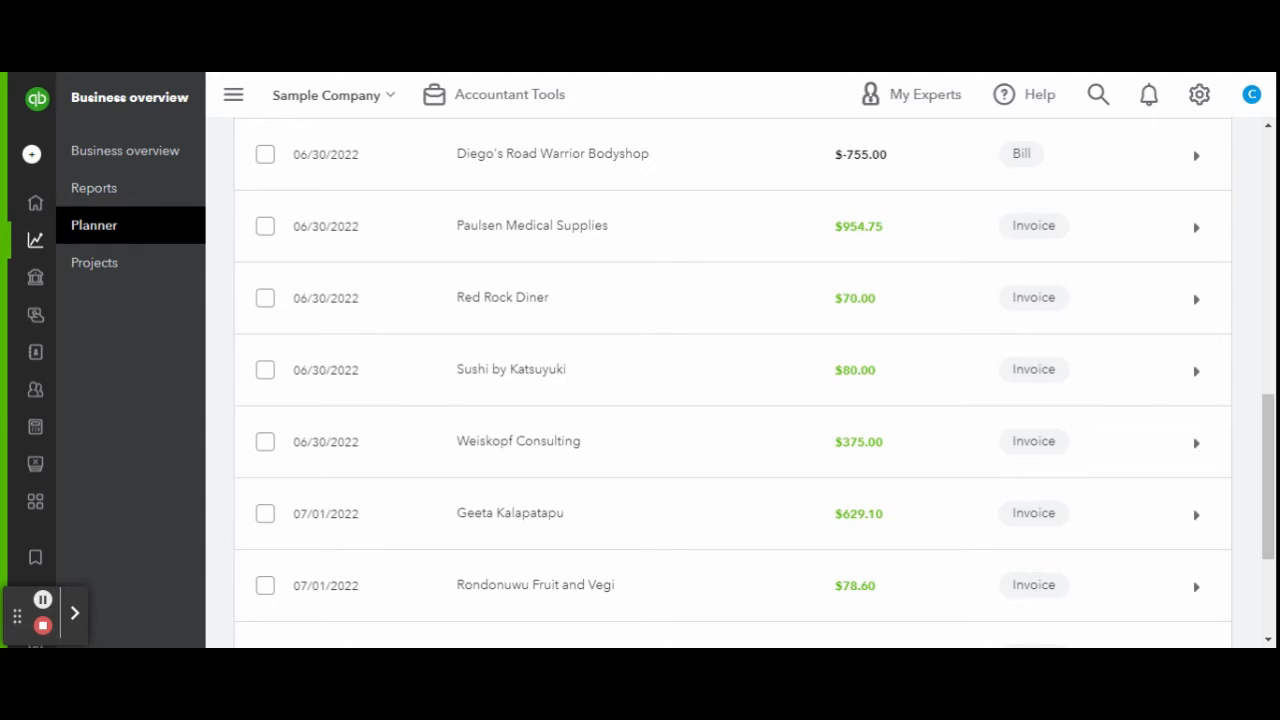
{"action": "scroll", "scroll_direction": "down", "scroll_amount": 3}
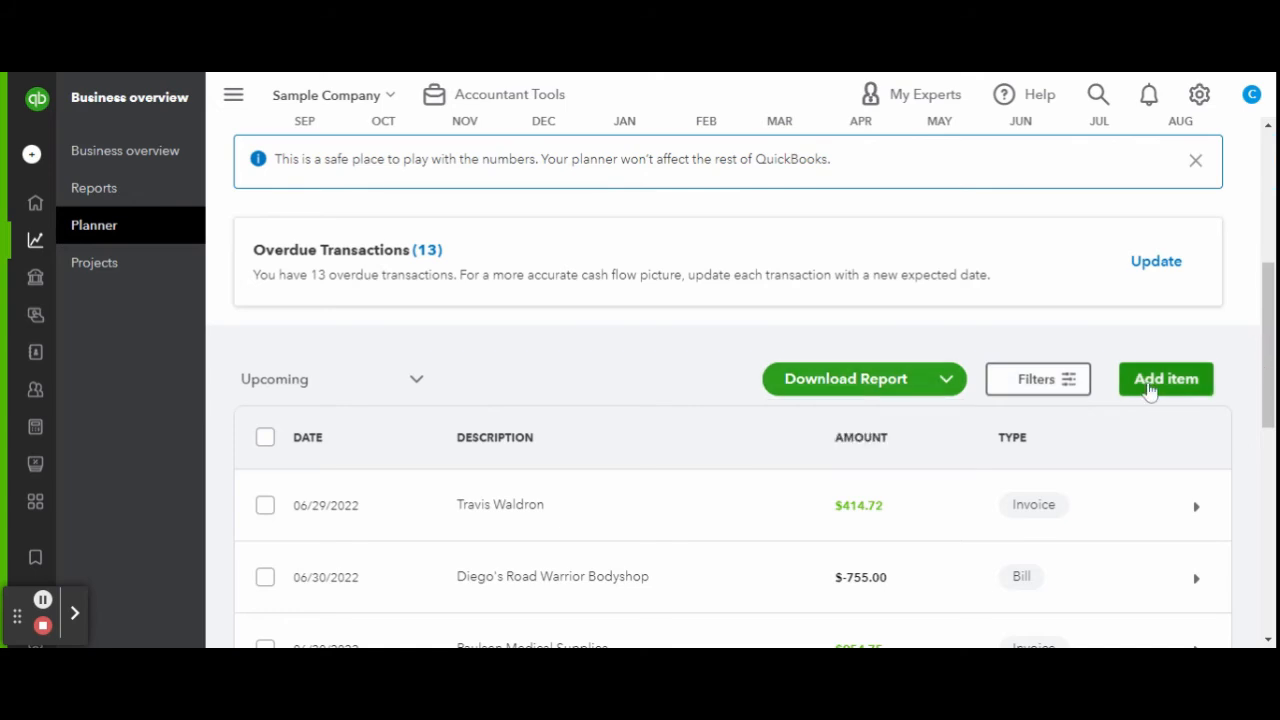
{"action": "mouse_move", "coordinate": [1220, 388]}
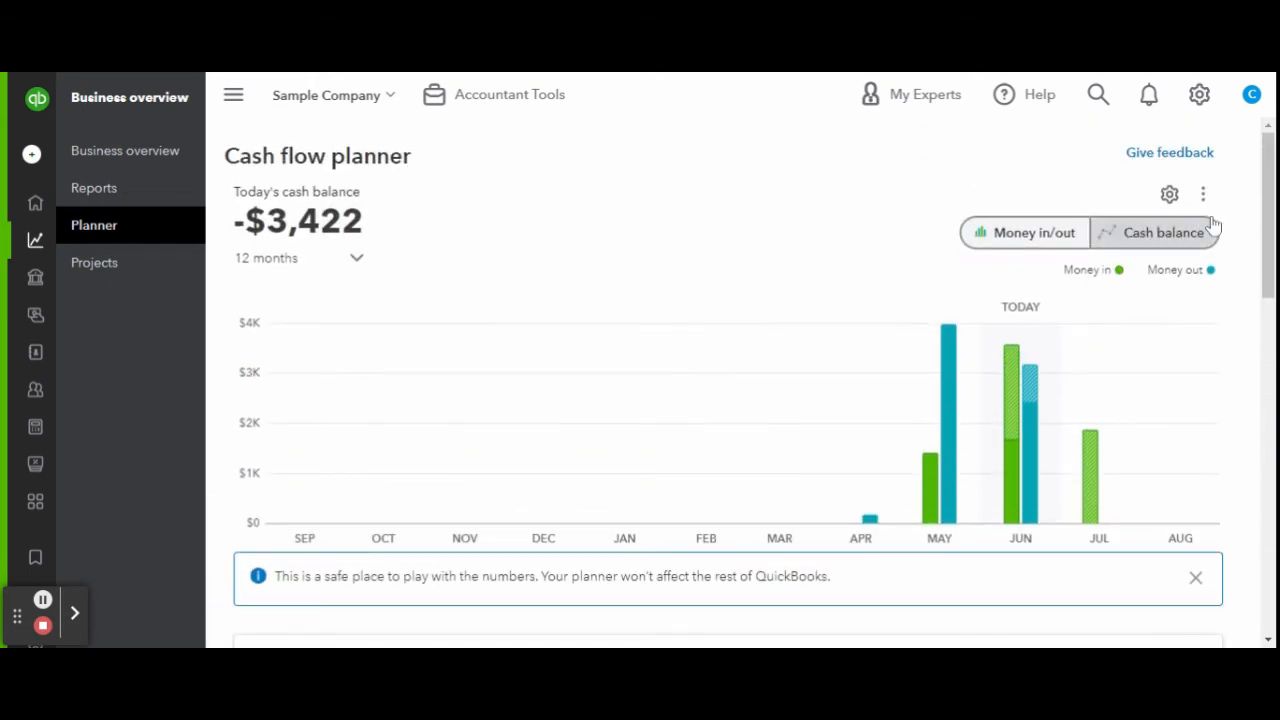
{"action": "left_click", "coordinate": [1203, 194]}
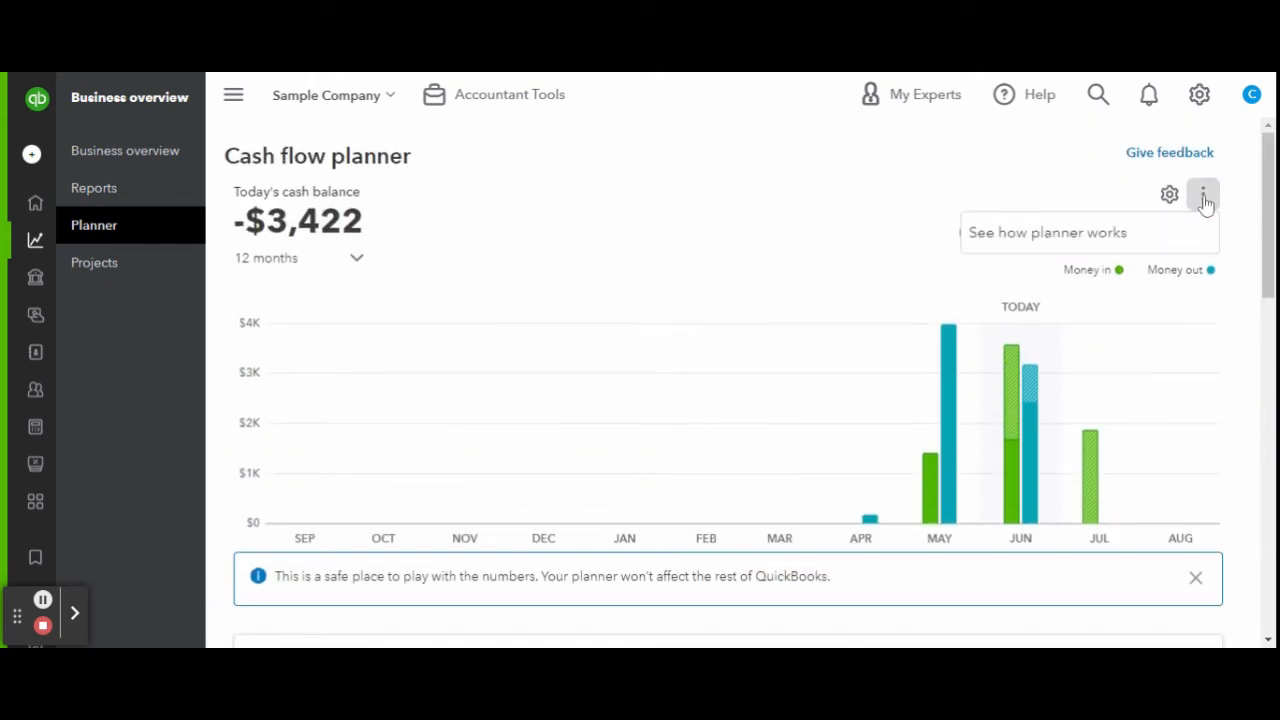
{"action": "left_click", "coordinate": [1169, 194]}
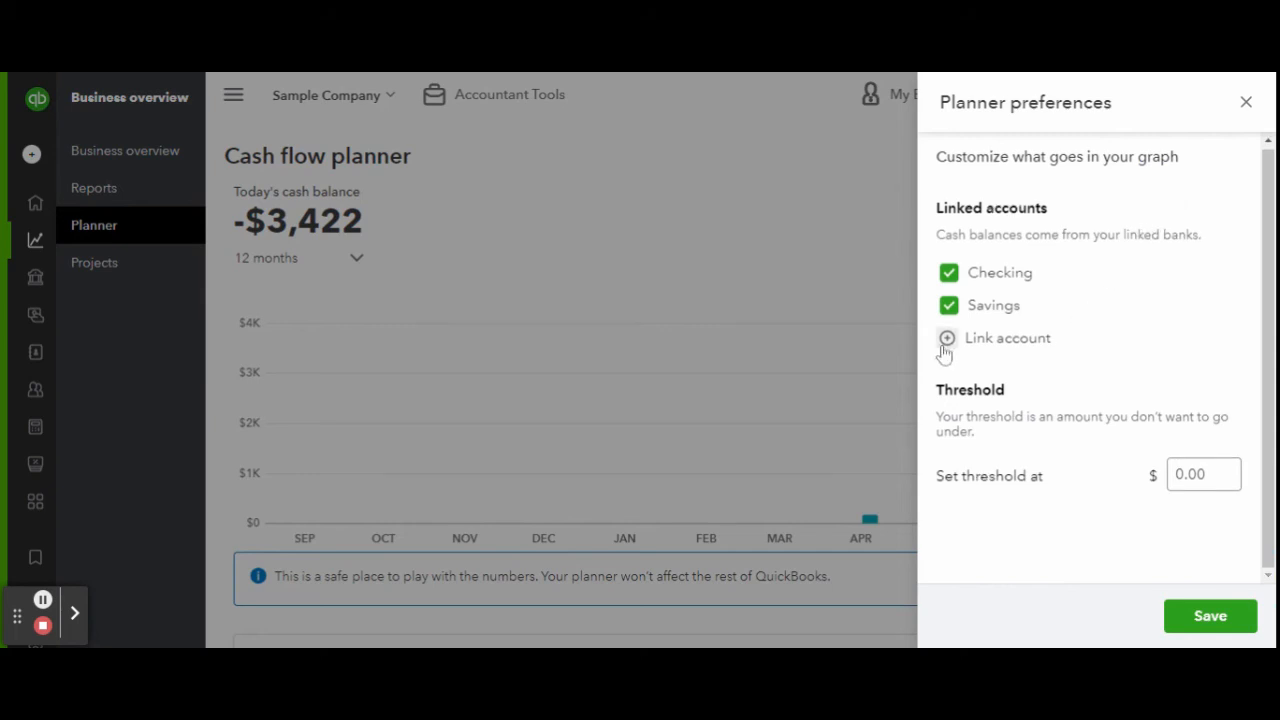
{"action": "mouse_move", "coordinate": [1114, 355]}
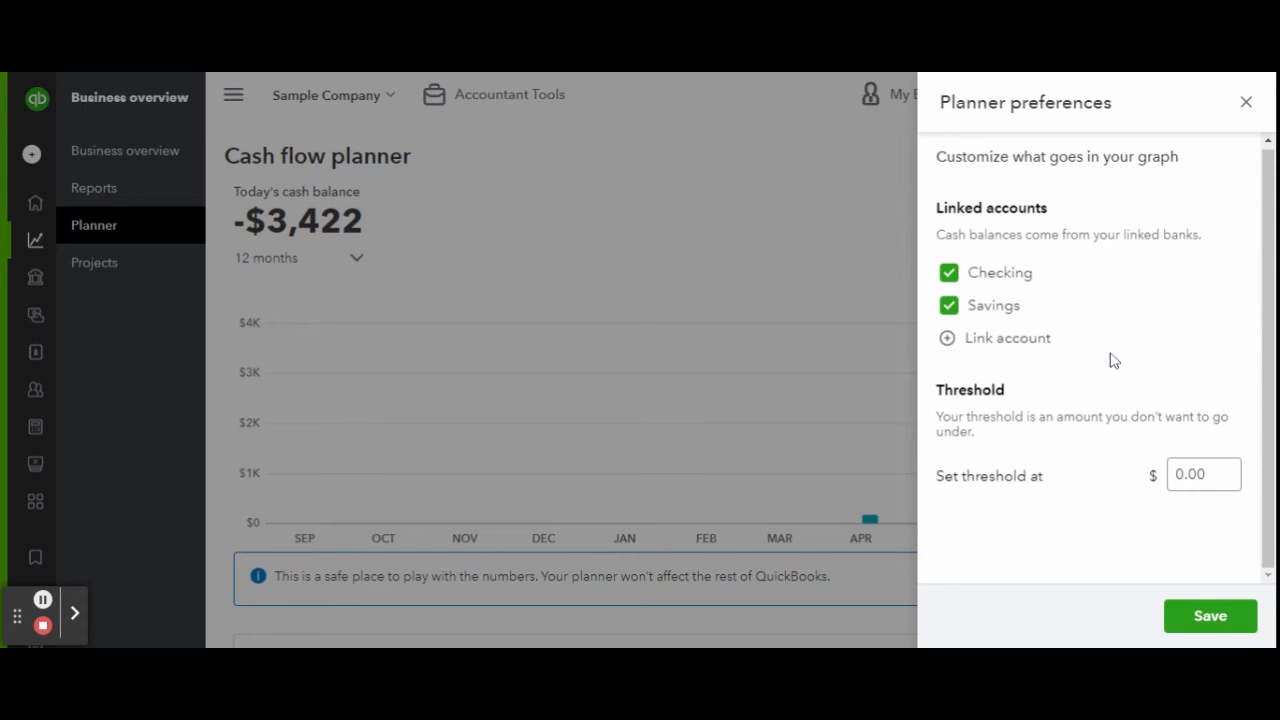
{"action": "left_click", "coordinate": [1203, 473]}
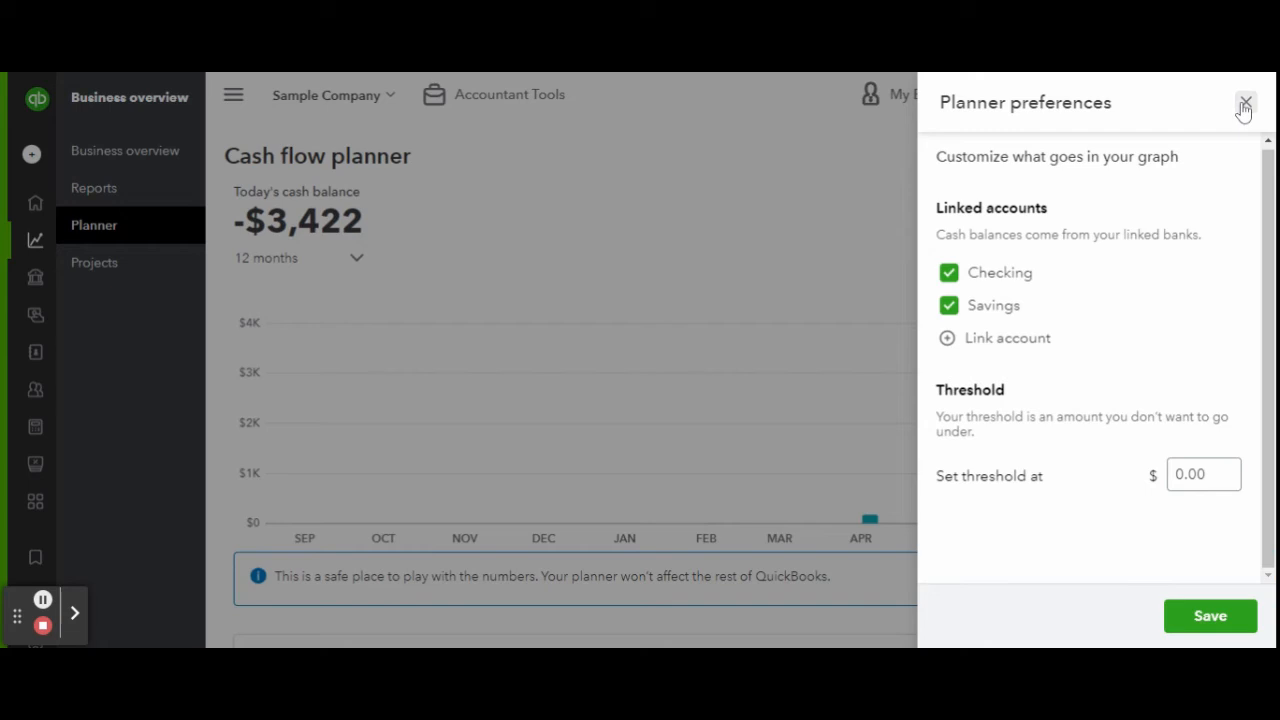
{"action": "left_click", "coordinate": [1245, 102]}
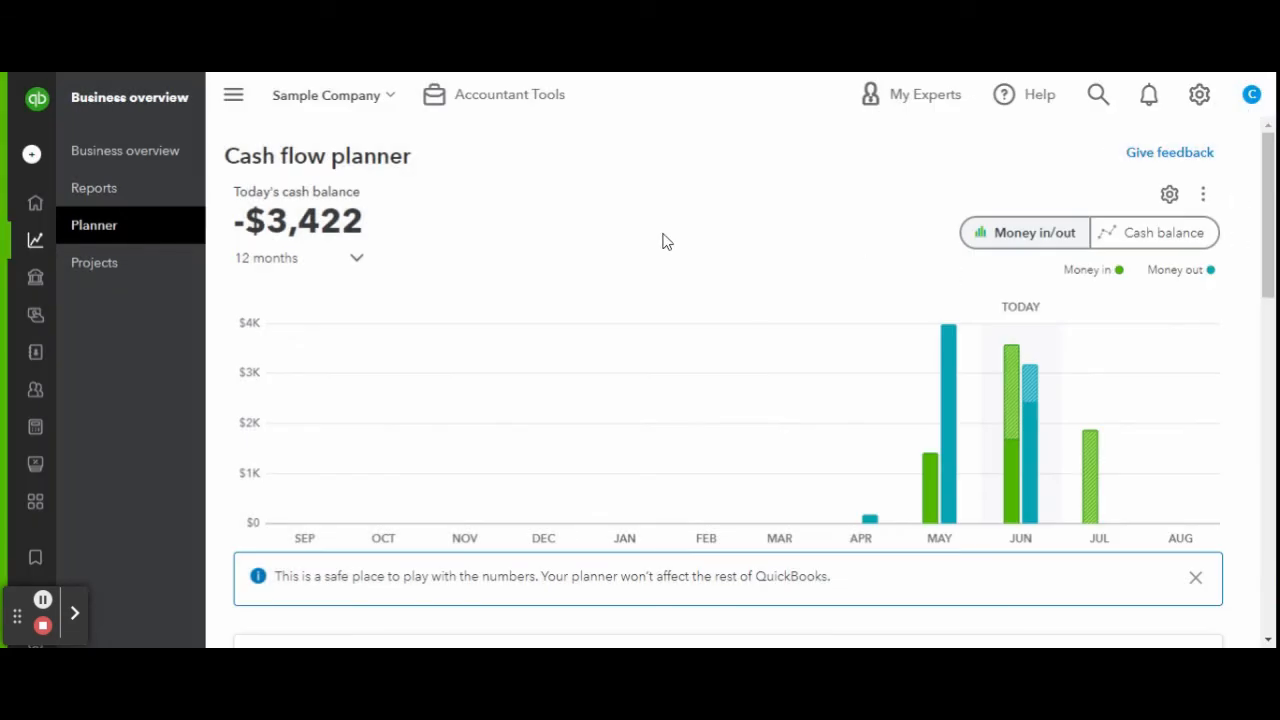
{"action": "left_click", "coordinate": [300, 258]}
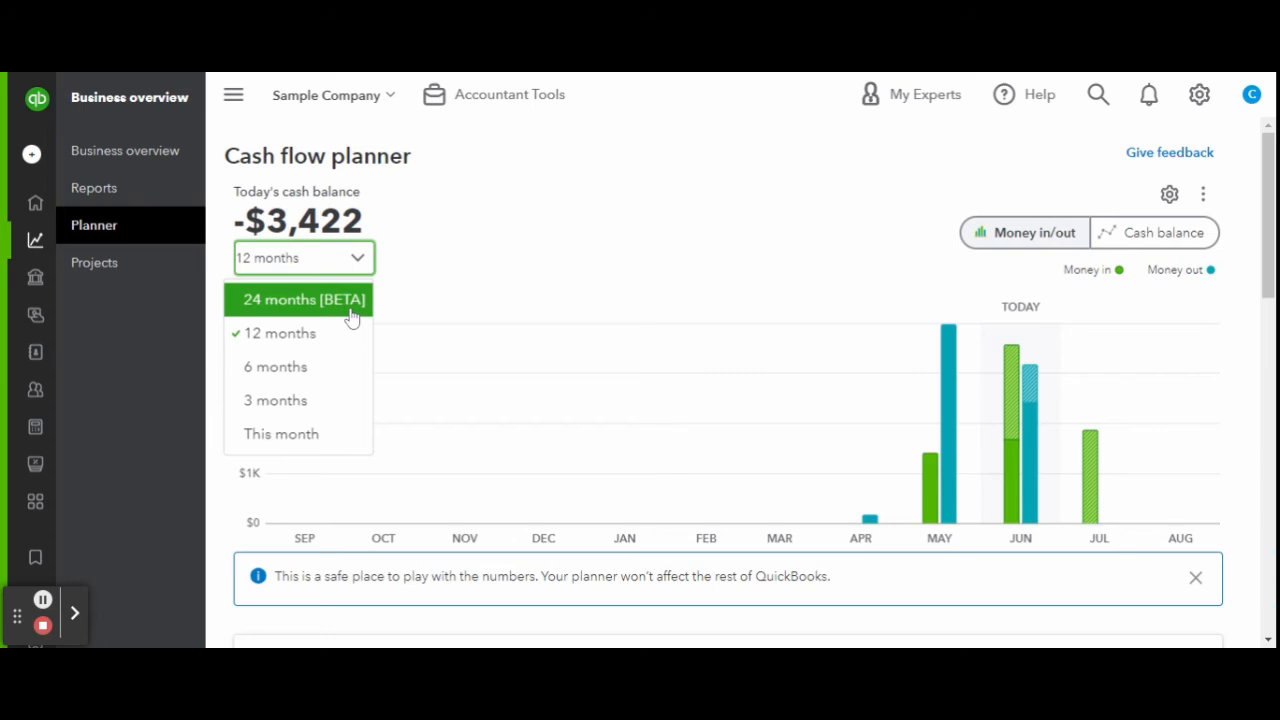
{"action": "mouse_move", "coordinate": [567, 261]}
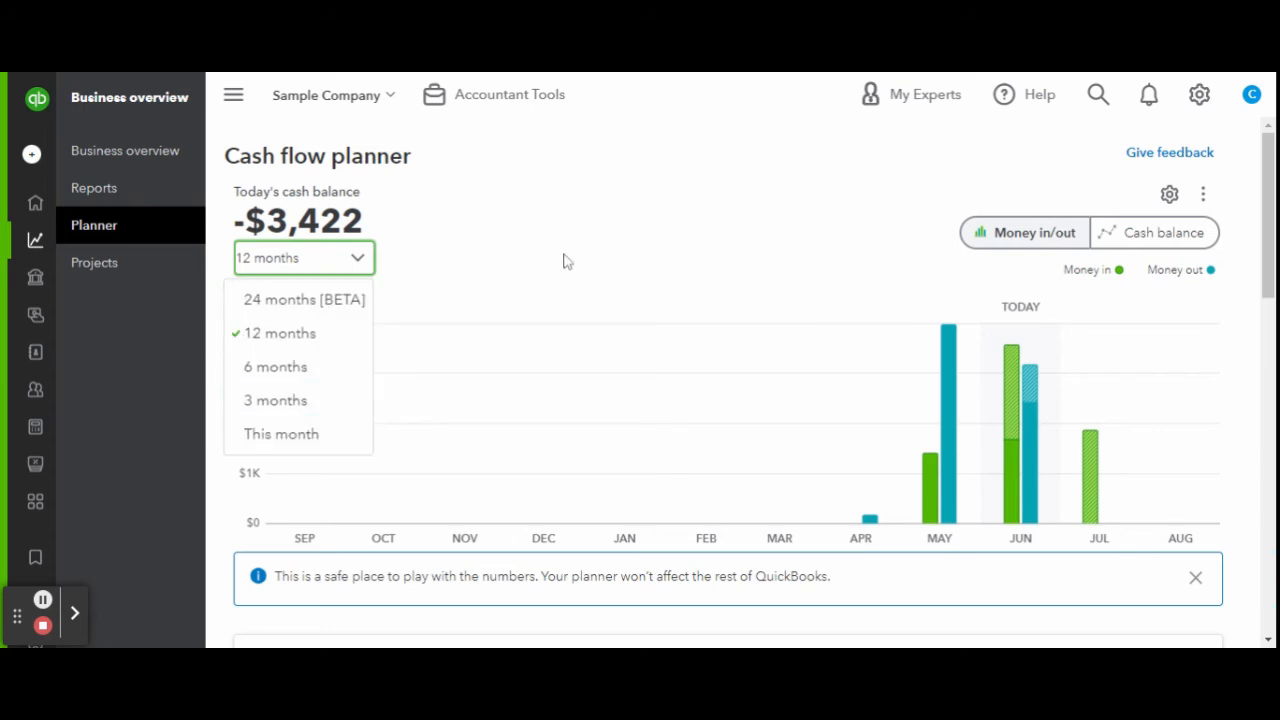
{"action": "mouse_move", "coordinate": [298, 333]}
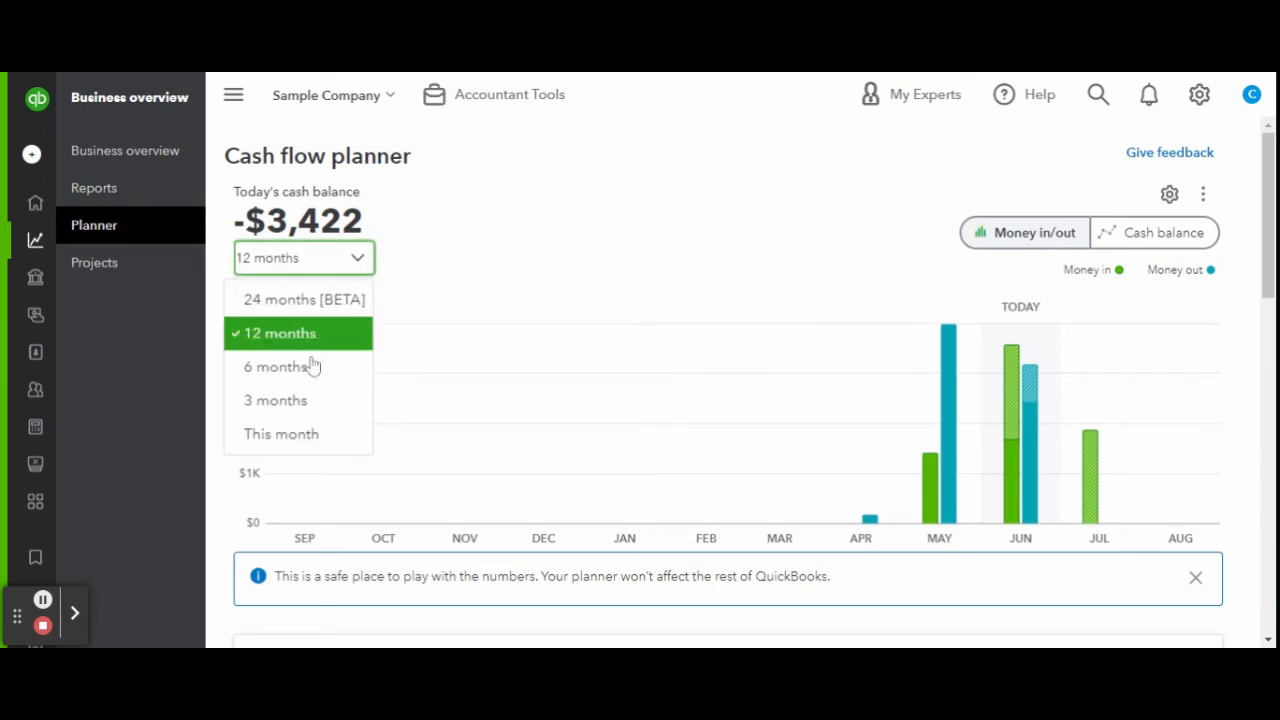
{"action": "left_click", "coordinate": [281, 433]}
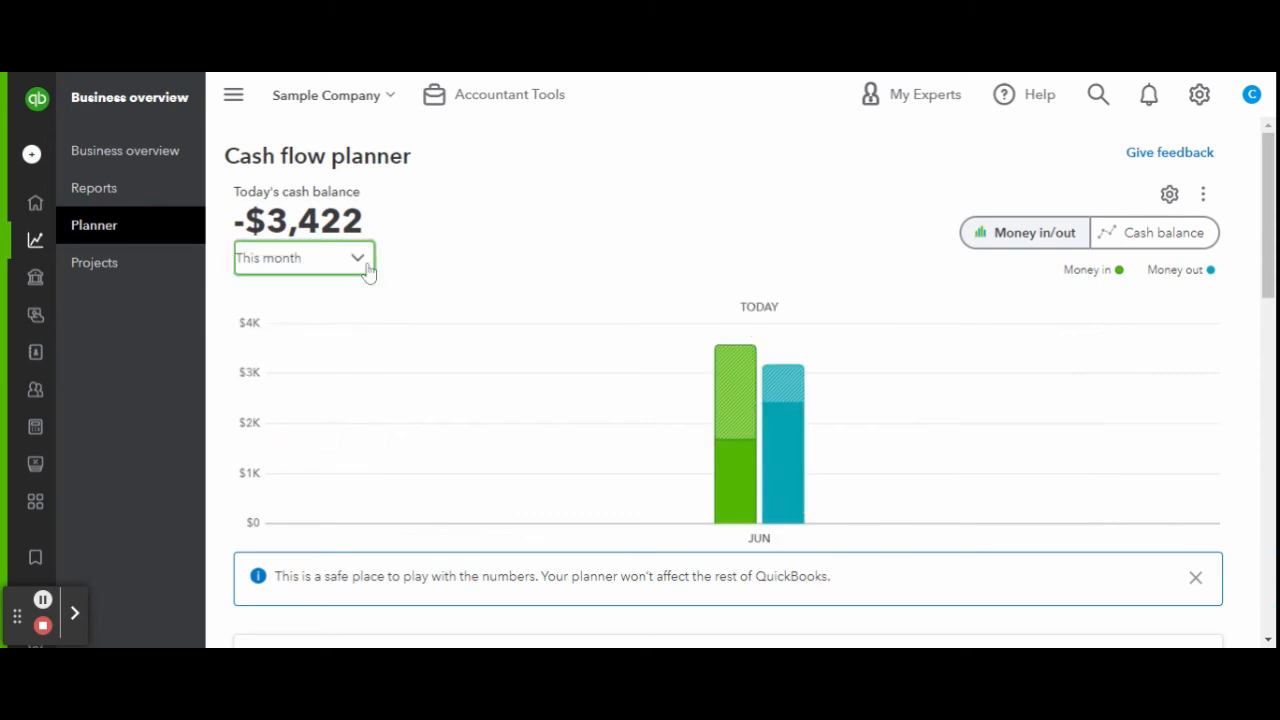
{"action": "left_click", "coordinate": [303, 257]}
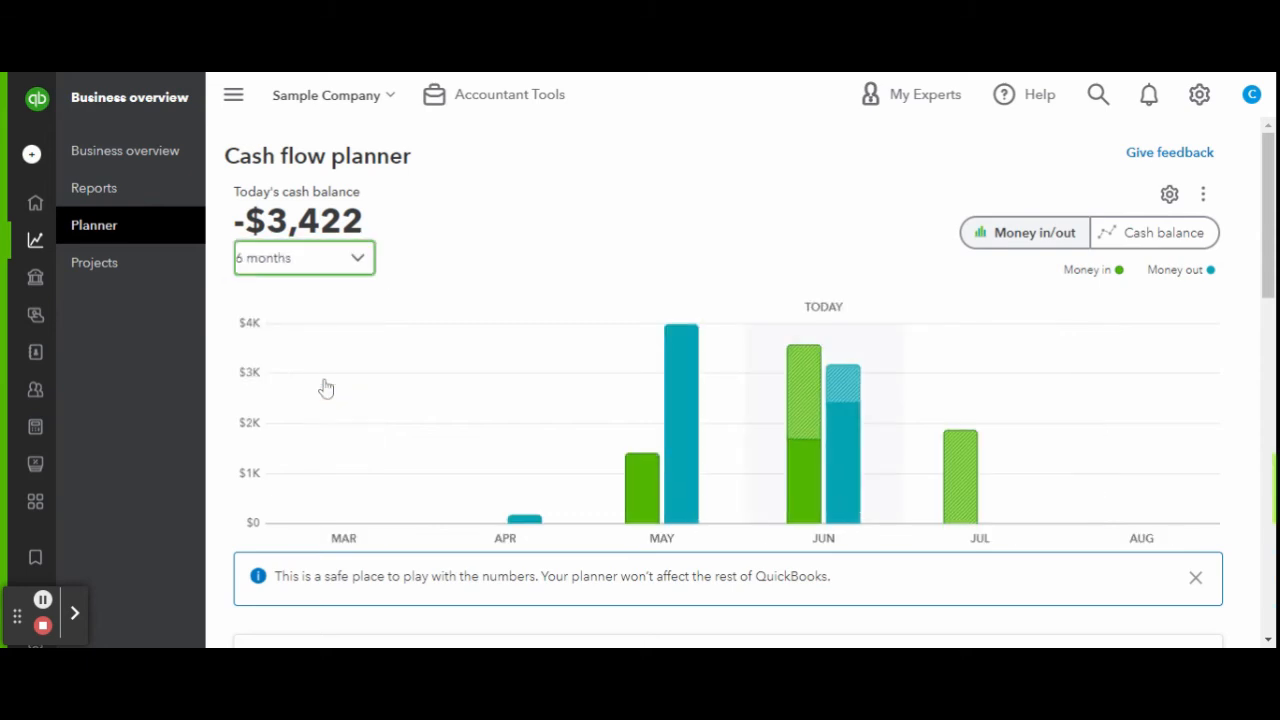
{"action": "left_click", "coordinate": [303, 258]}
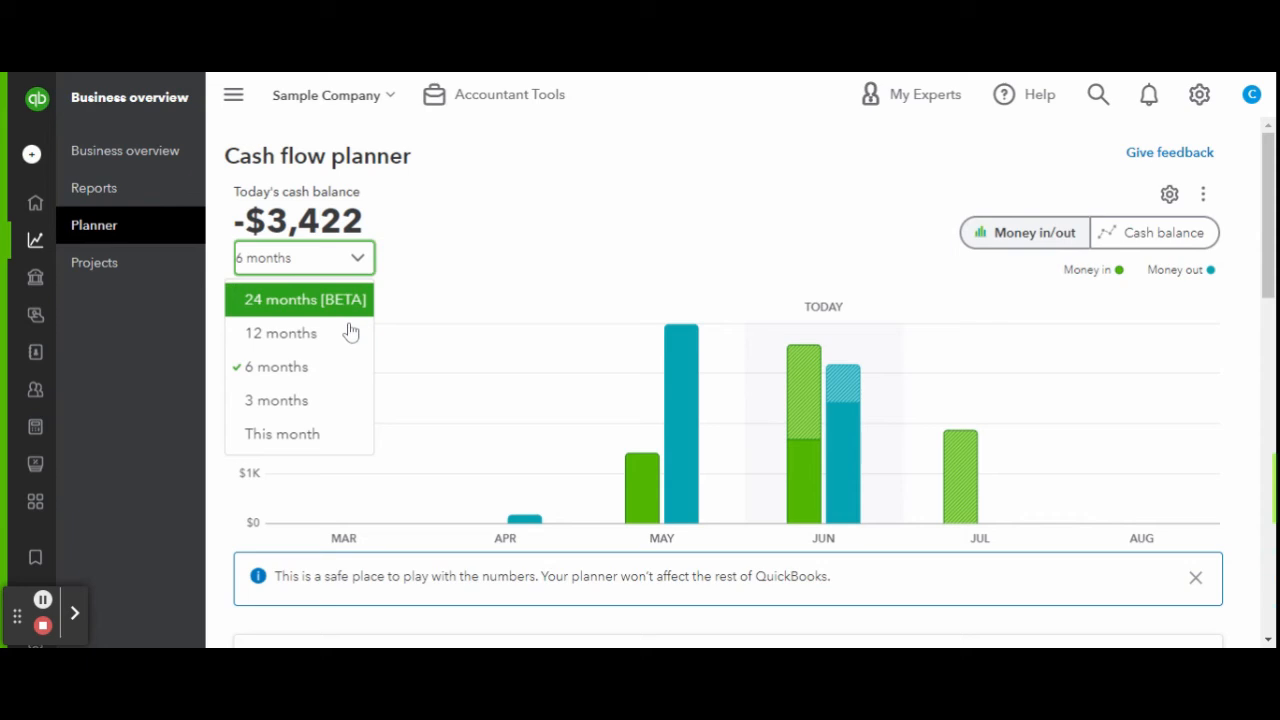
{"action": "left_click", "coordinate": [280, 333]}
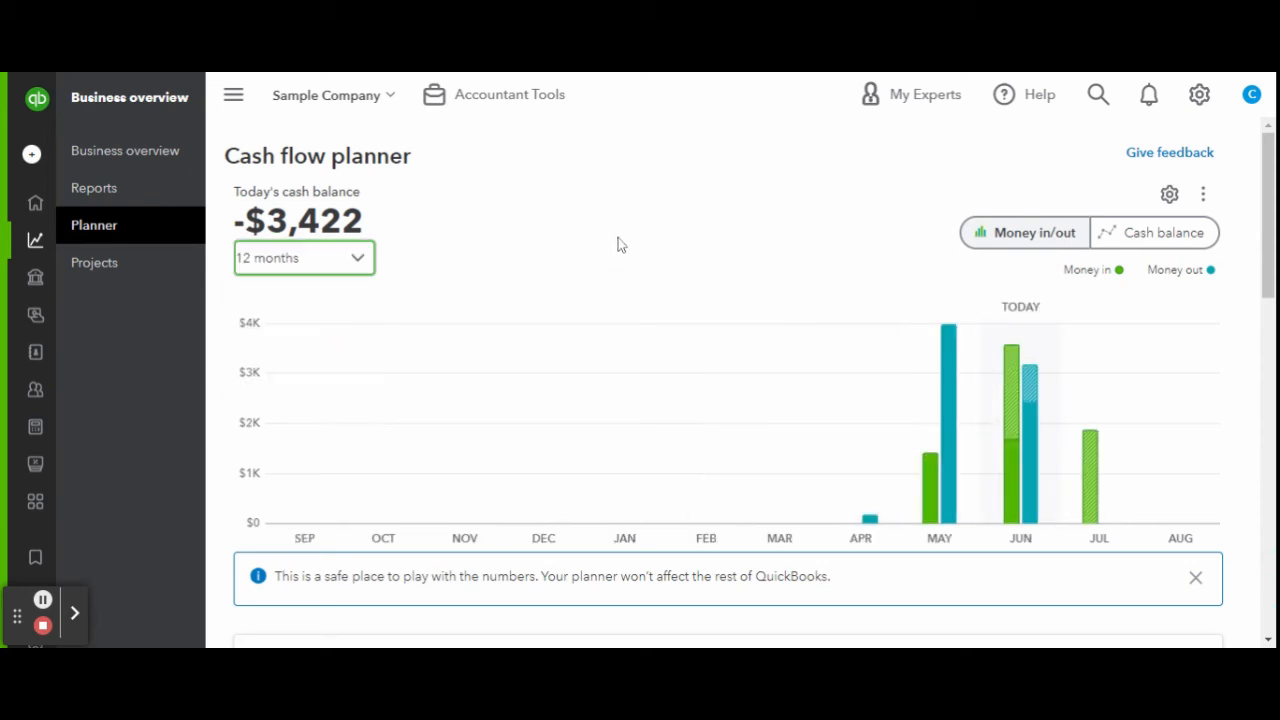